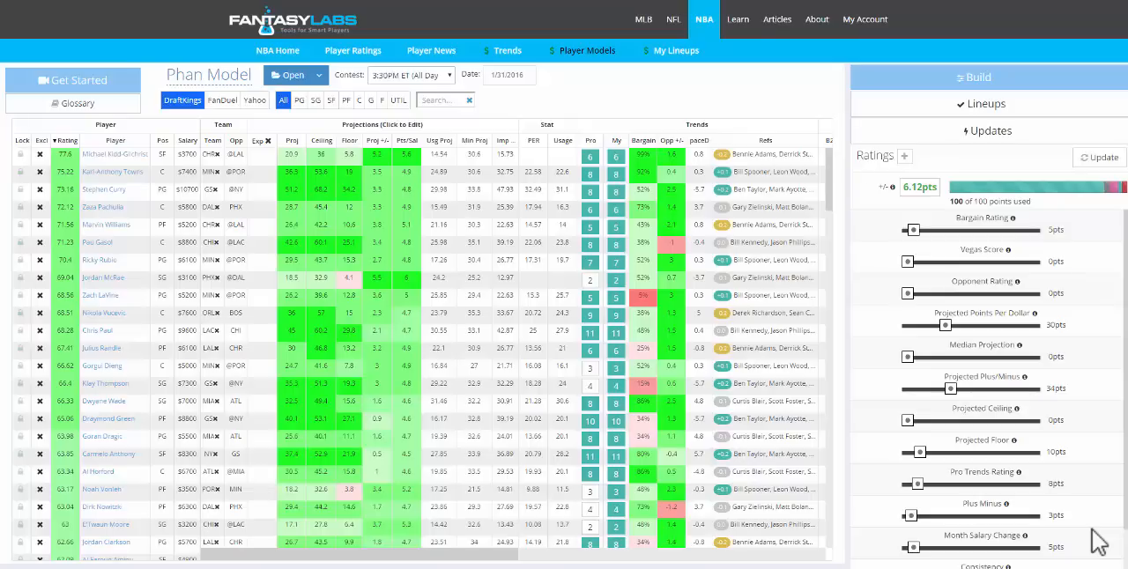
pyautogui.moveTo(1060, 357)
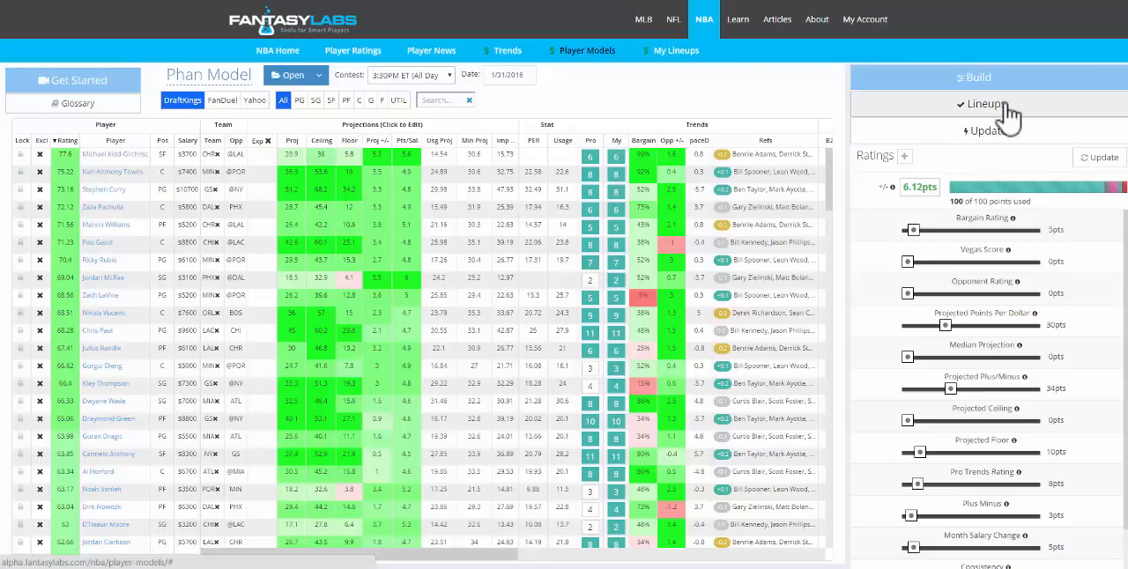
# Expand the Lineups section so the optimizer shows with all roster slots empty.
pyautogui.click(987, 104)
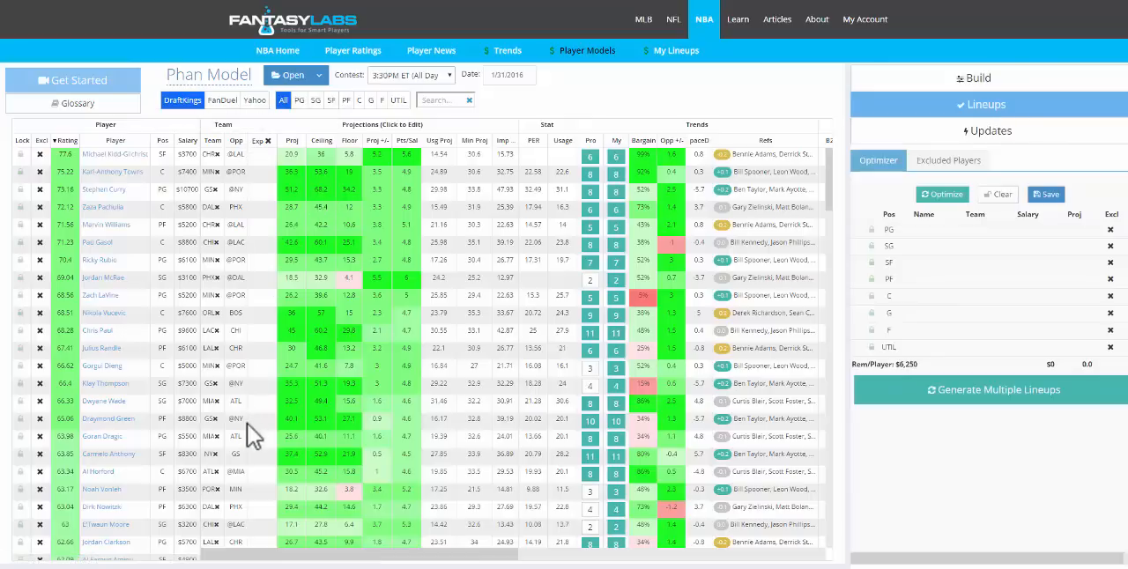
pyautogui.moveTo(268, 176)
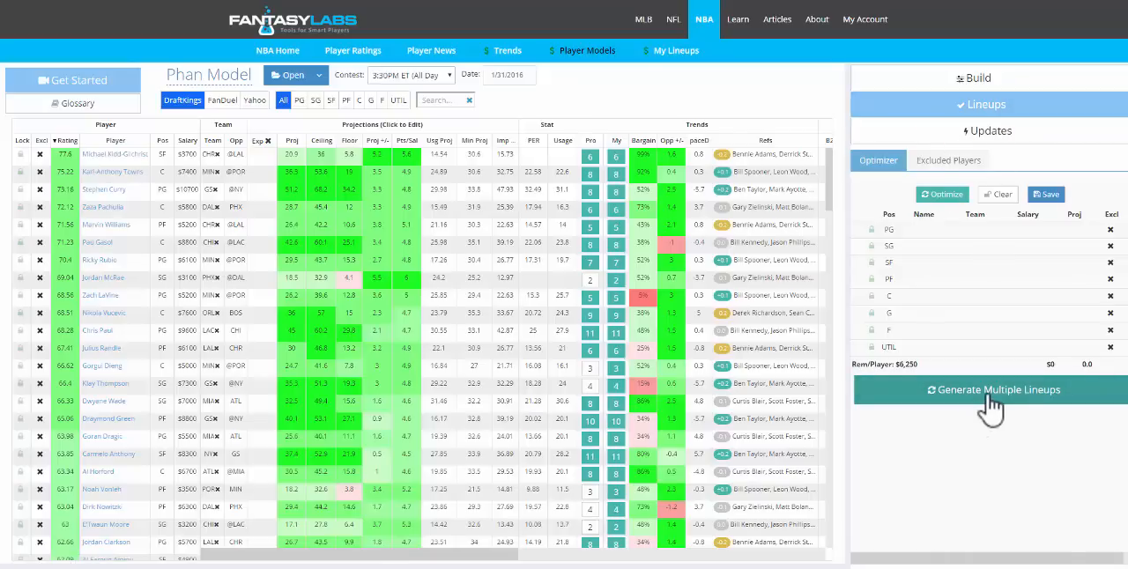
# Generate a batch of 10 NBA lineups and view the resulting player exposures.
pyautogui.click(991, 389)
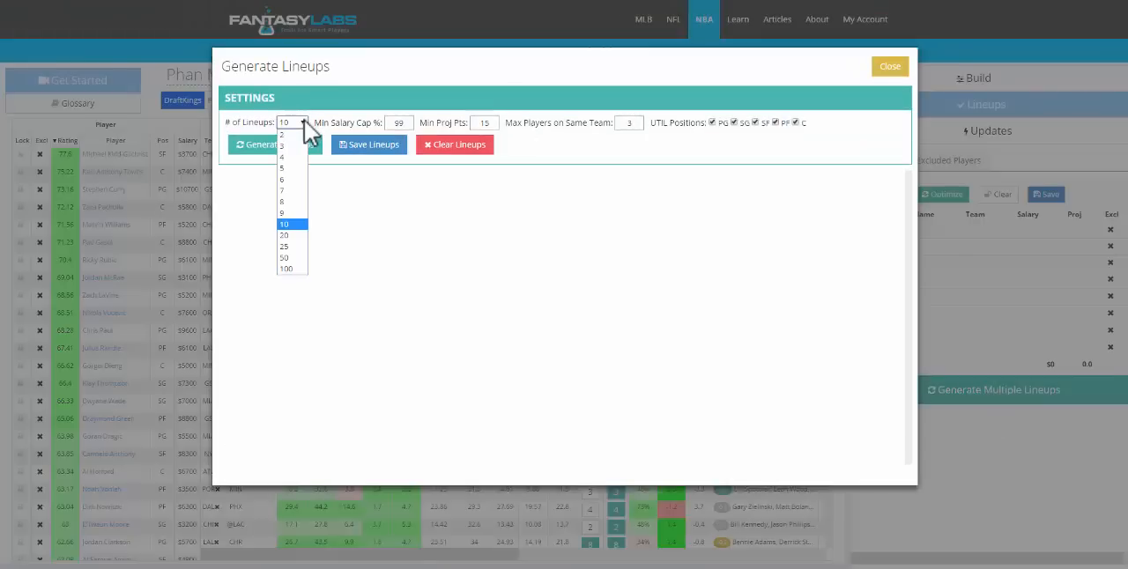
pyautogui.moveTo(291, 268)
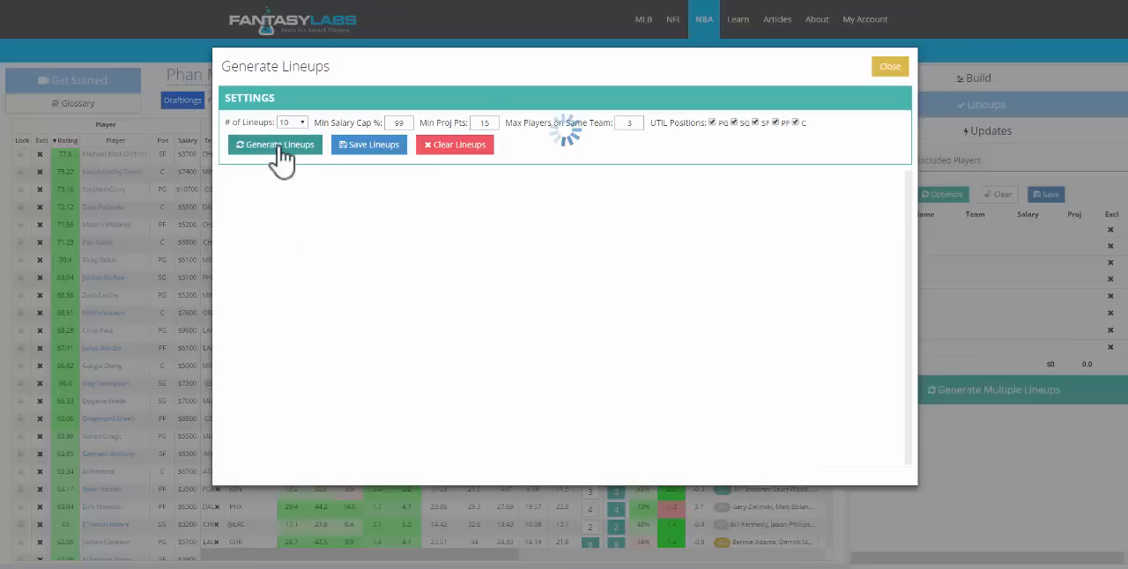
pyautogui.click(275, 144)
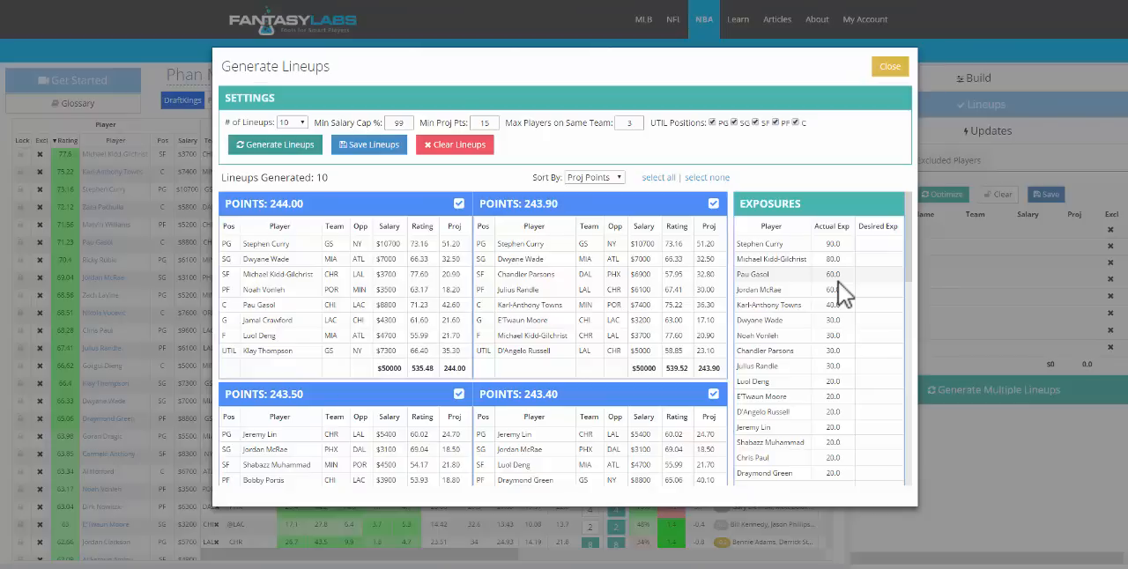
pyautogui.moveTo(809, 278)
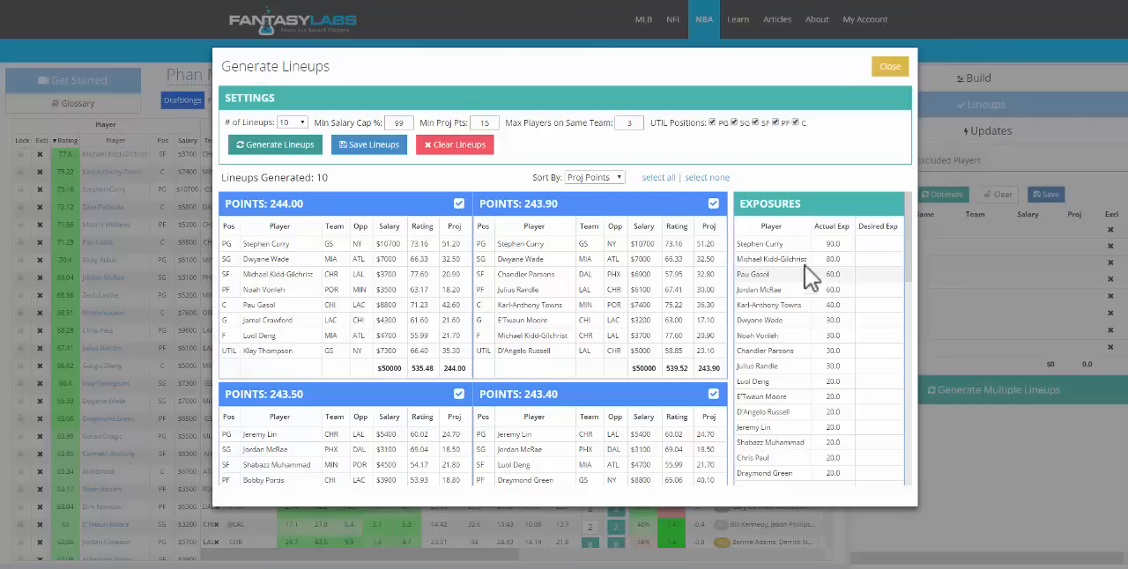
pyautogui.moveTo(785, 261)
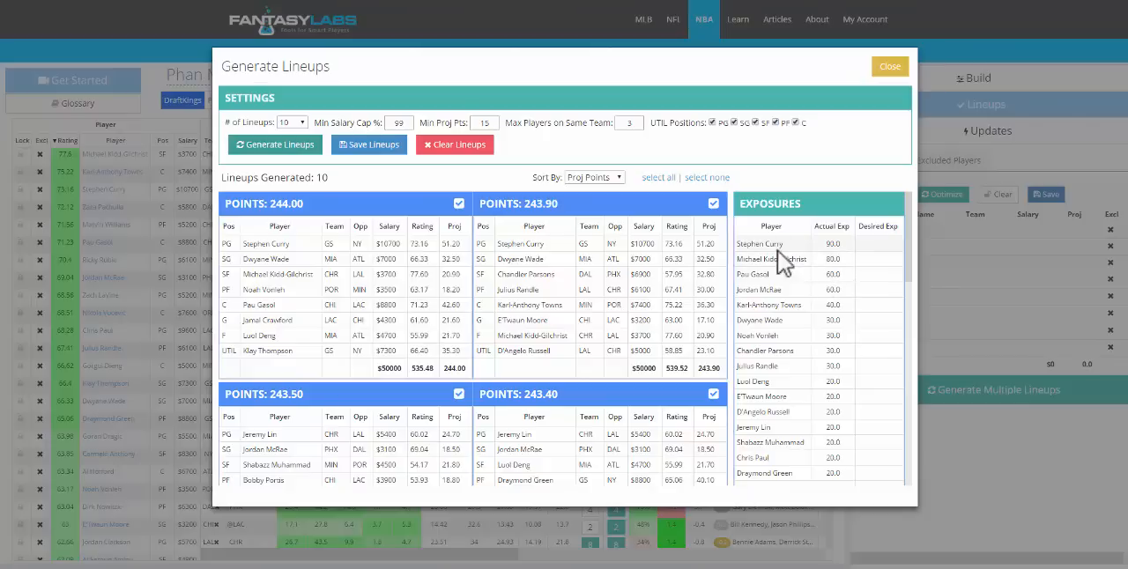
pyautogui.moveTo(779, 265)
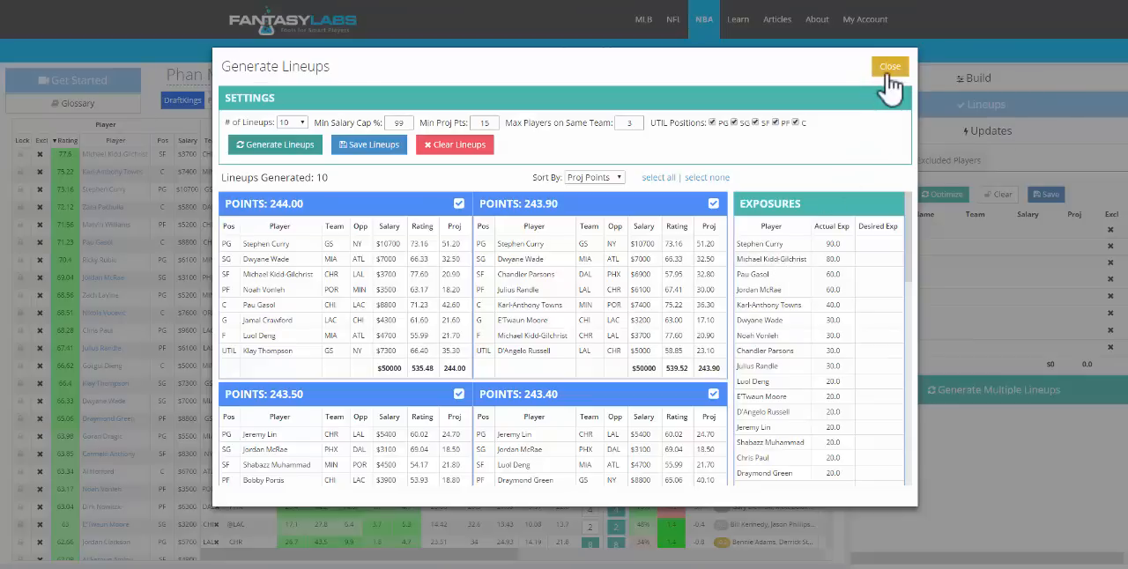
pyautogui.moveTo(71, 213)
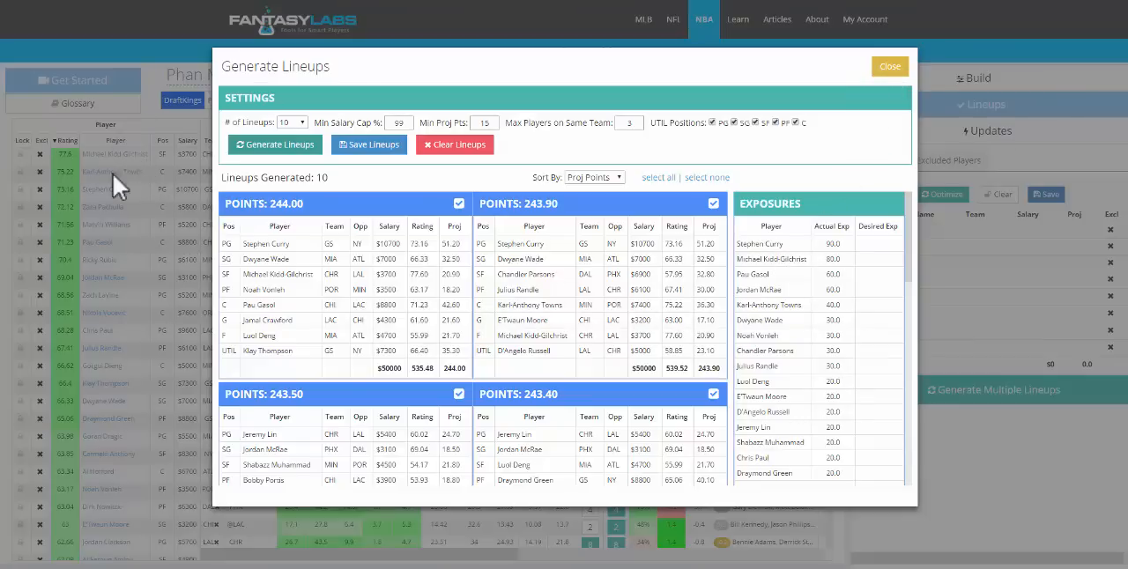
pyautogui.moveTo(388, 220)
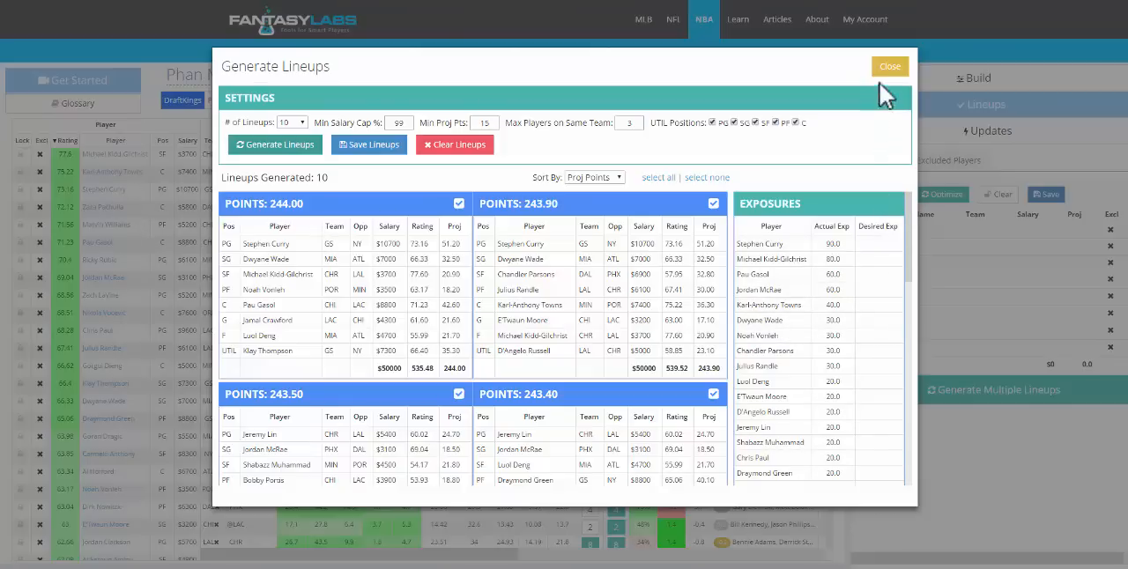
# Close the Generate Lineups dialog to return to the Phan Model table.
pyautogui.click(888, 67)
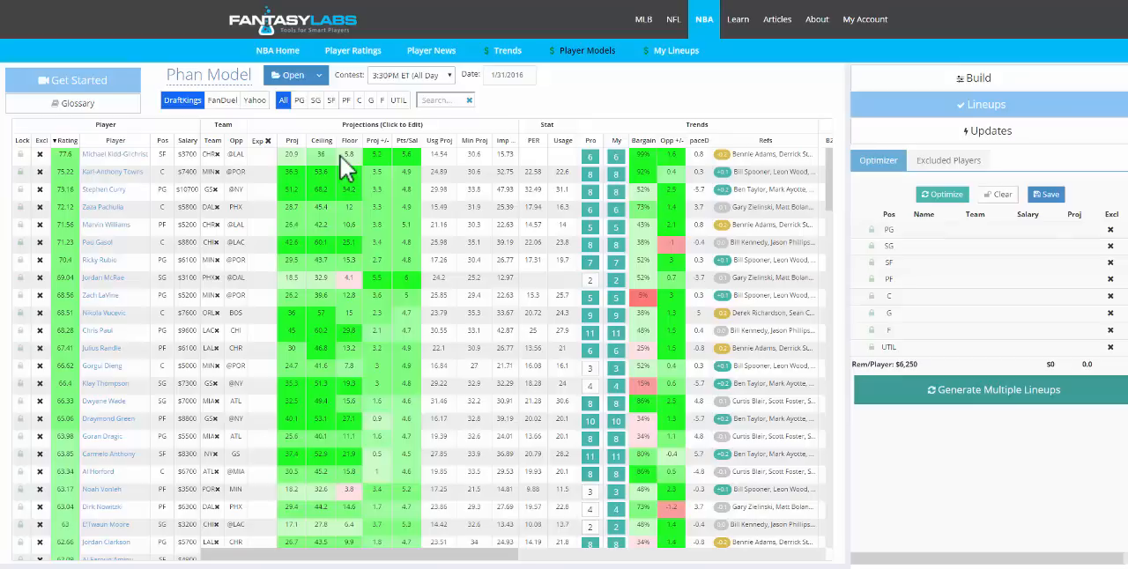
pyautogui.moveTo(273, 168)
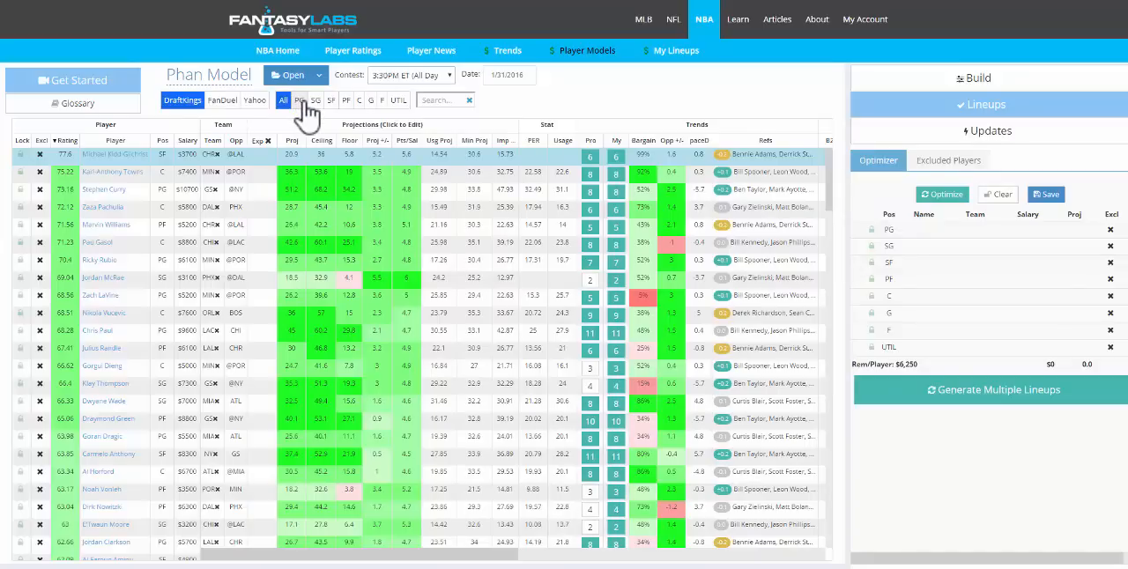
# Filter the player table to PG, then SF, then leave it on SG only.
pyautogui.click(300, 99)
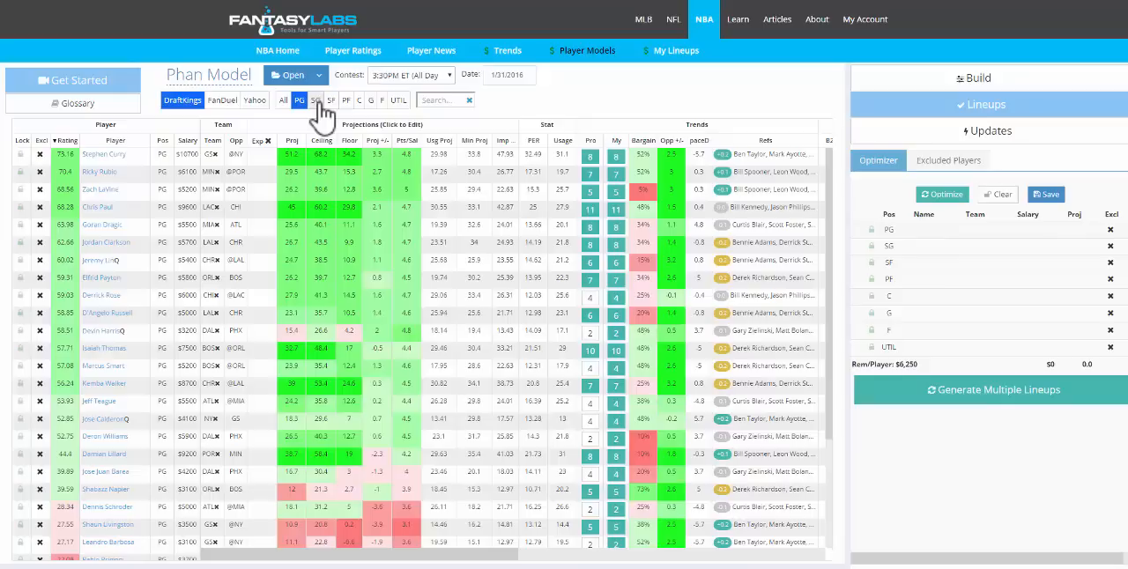
pyautogui.click(300, 99)
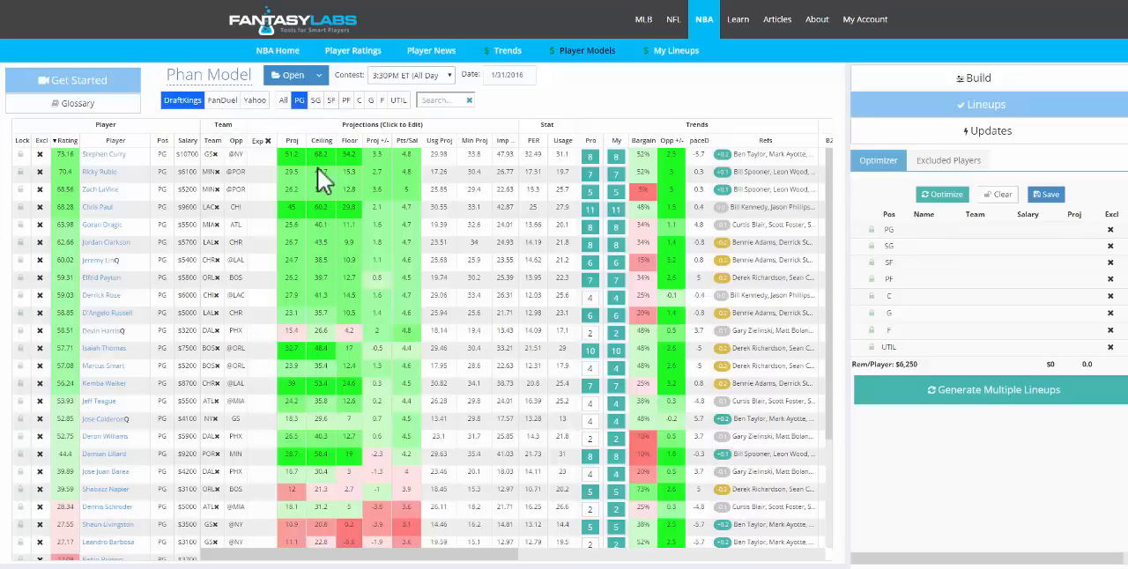
pyautogui.click(331, 99)
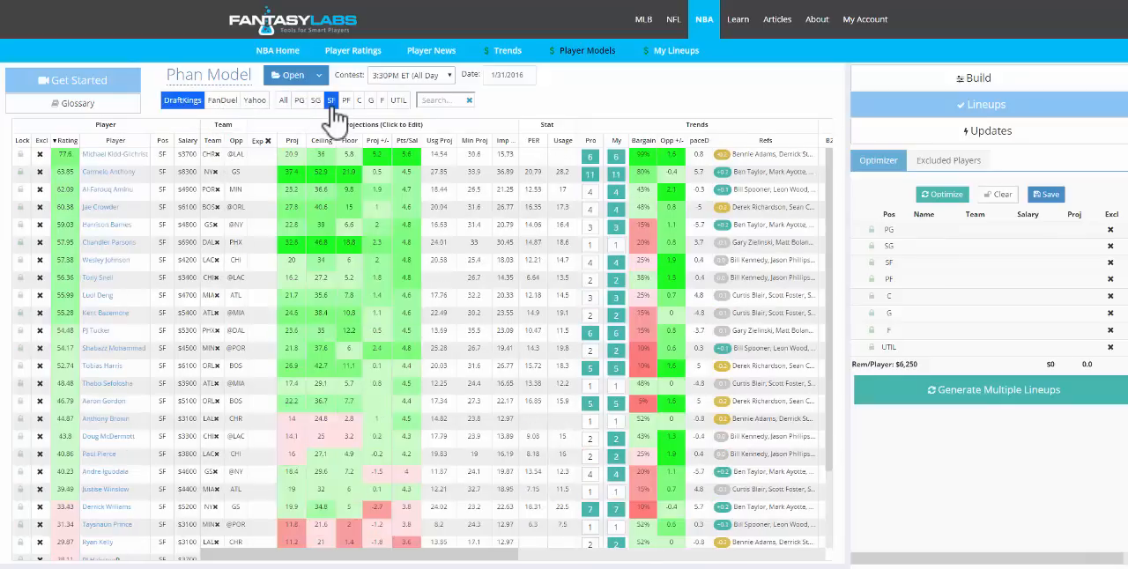
pyautogui.moveTo(124, 168)
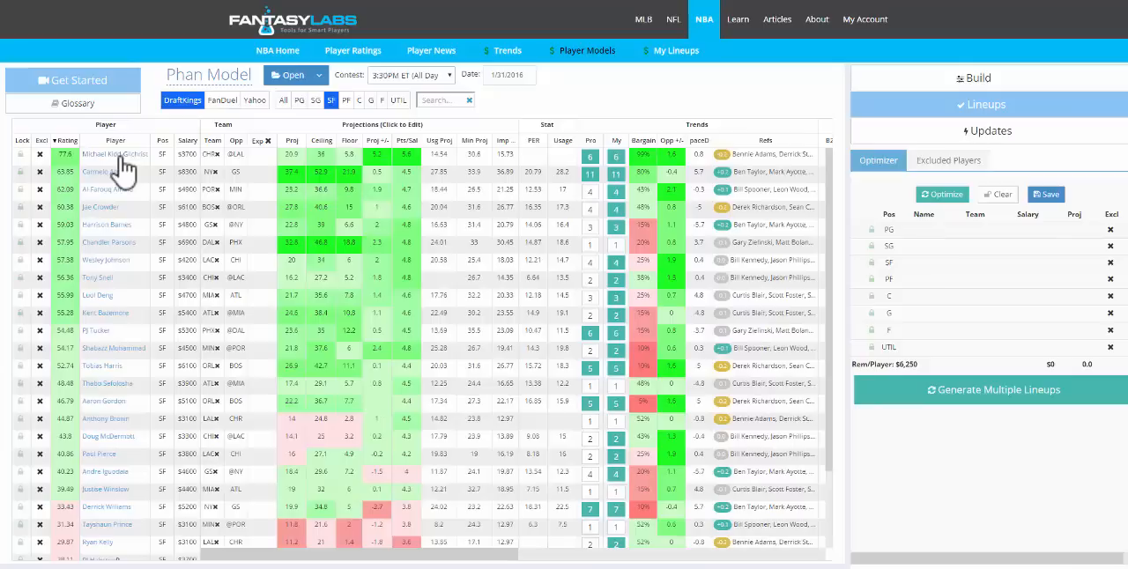
pyautogui.moveTo(124, 177)
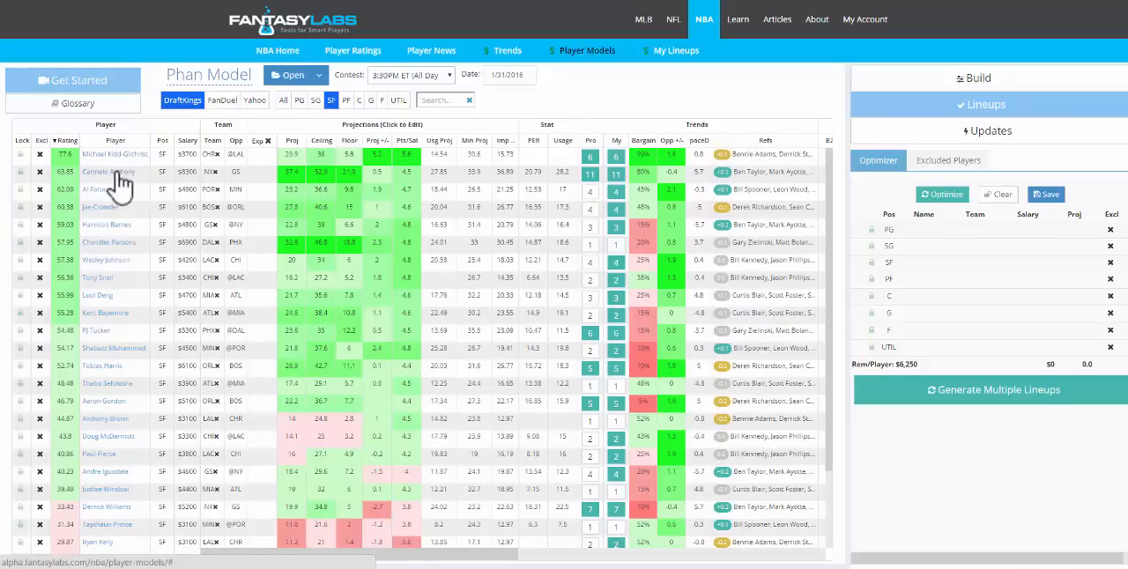
pyautogui.moveTo(313, 166)
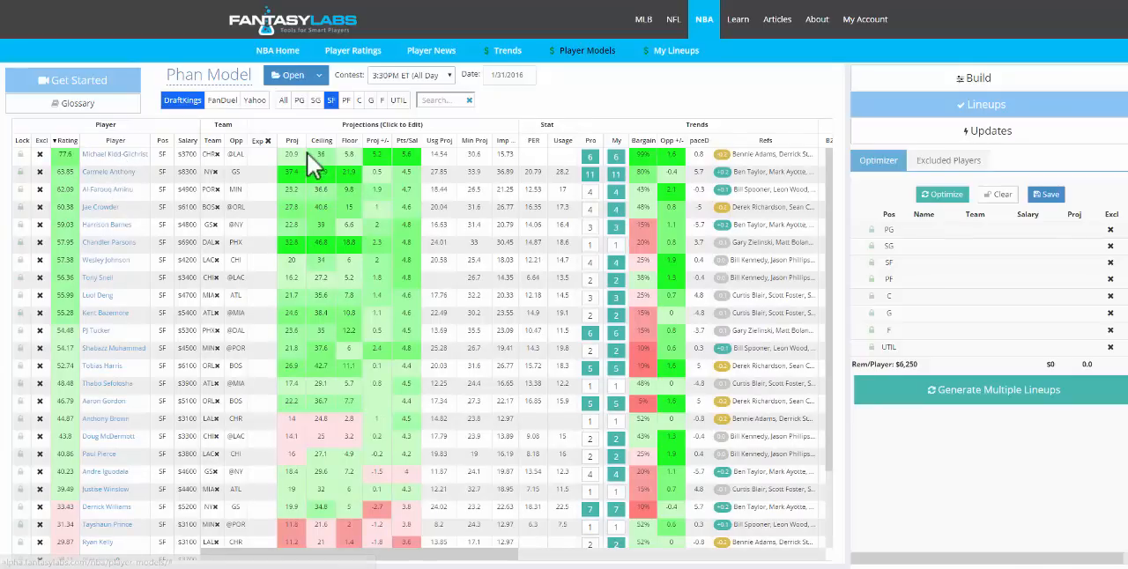
pyautogui.click(313, 99)
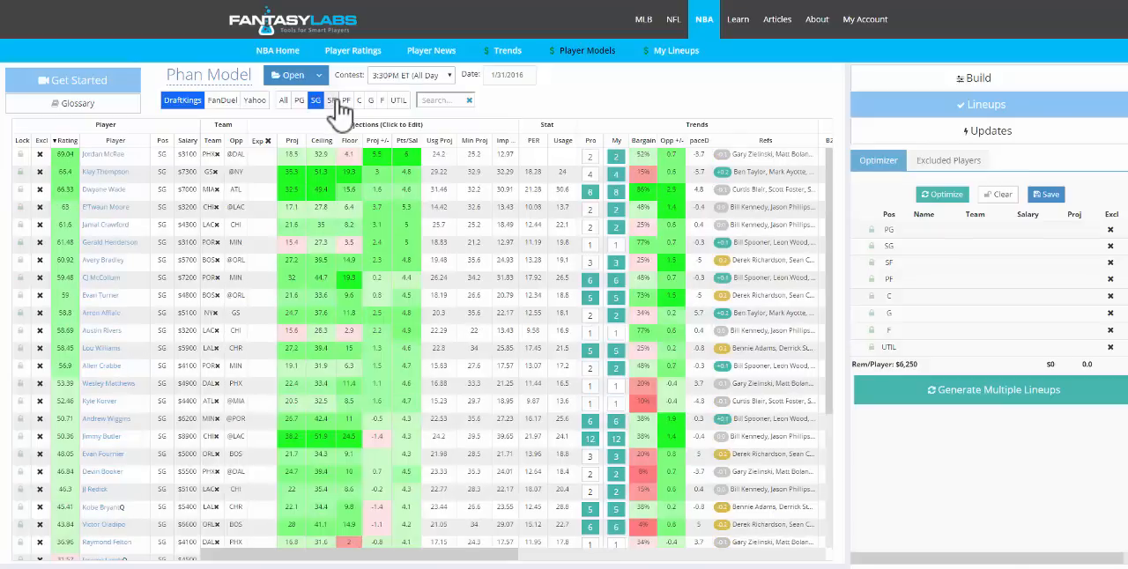
# View the small forwards, toggling Michael Kidd-Gilchrist's lock, then switch to point guards.
pyautogui.click(332, 99)
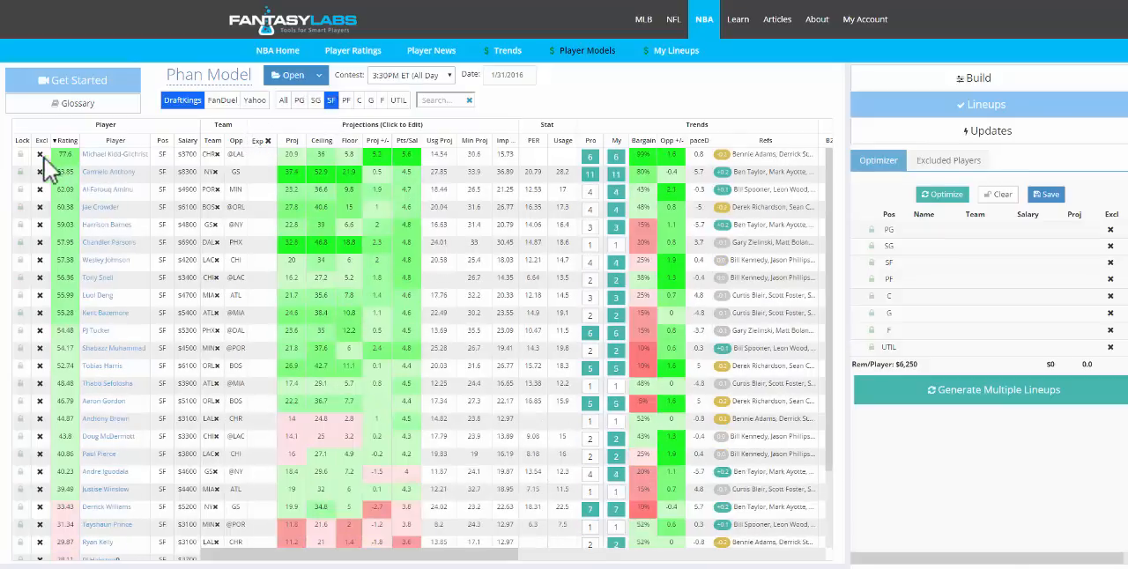
pyautogui.click(21, 155)
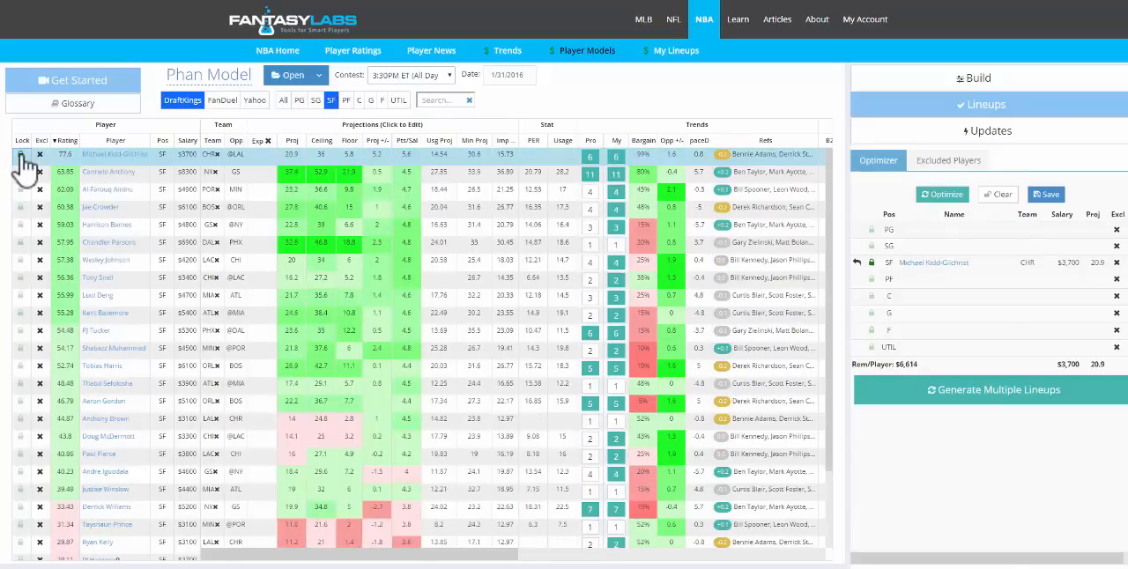
pyautogui.click(21, 155)
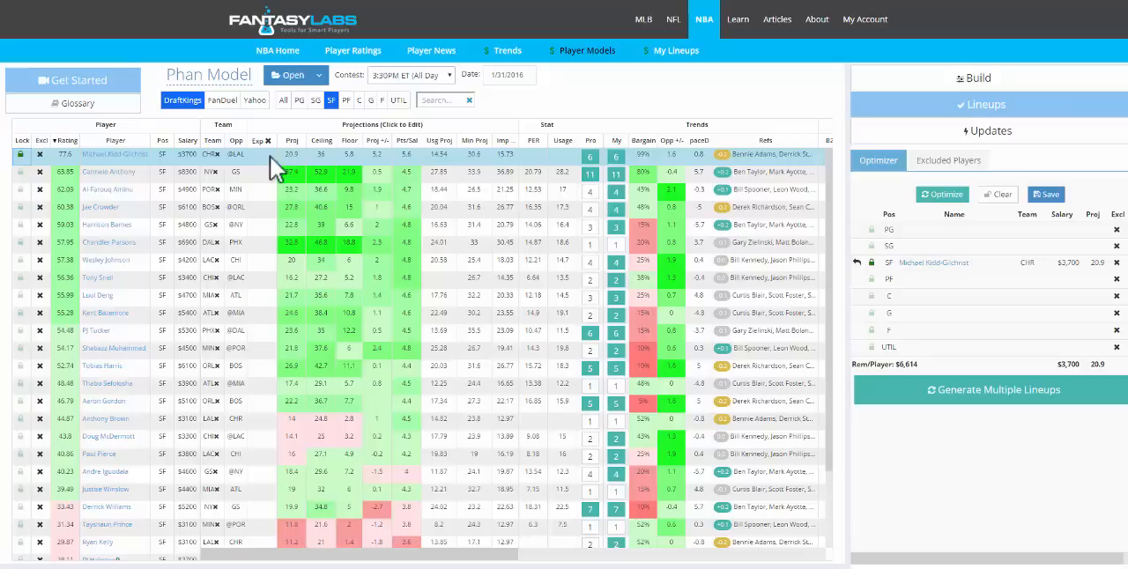
pyautogui.moveTo(643, 290)
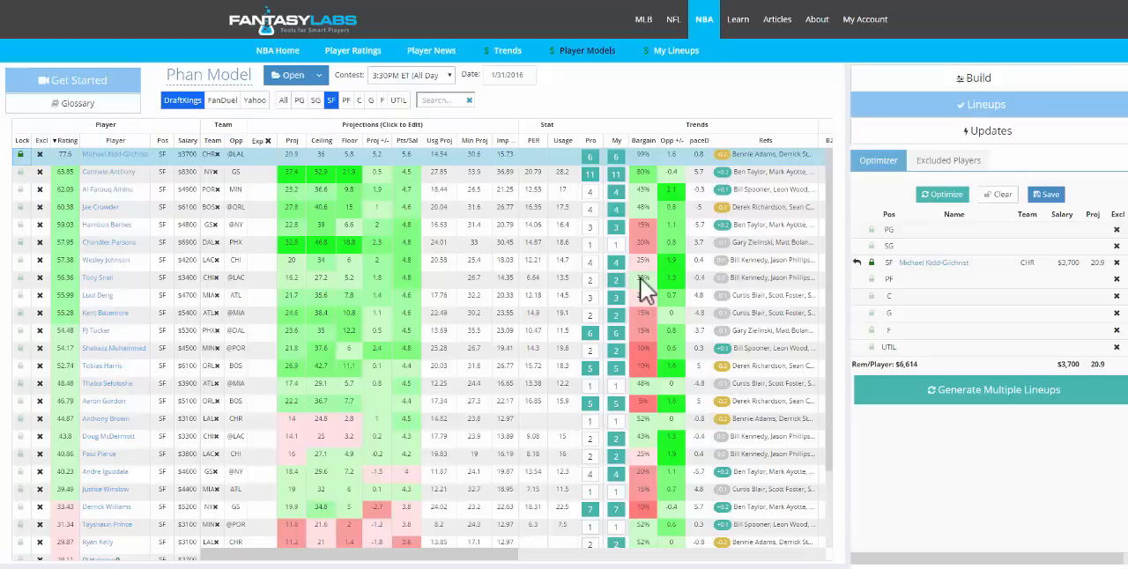
pyautogui.click(300, 98)
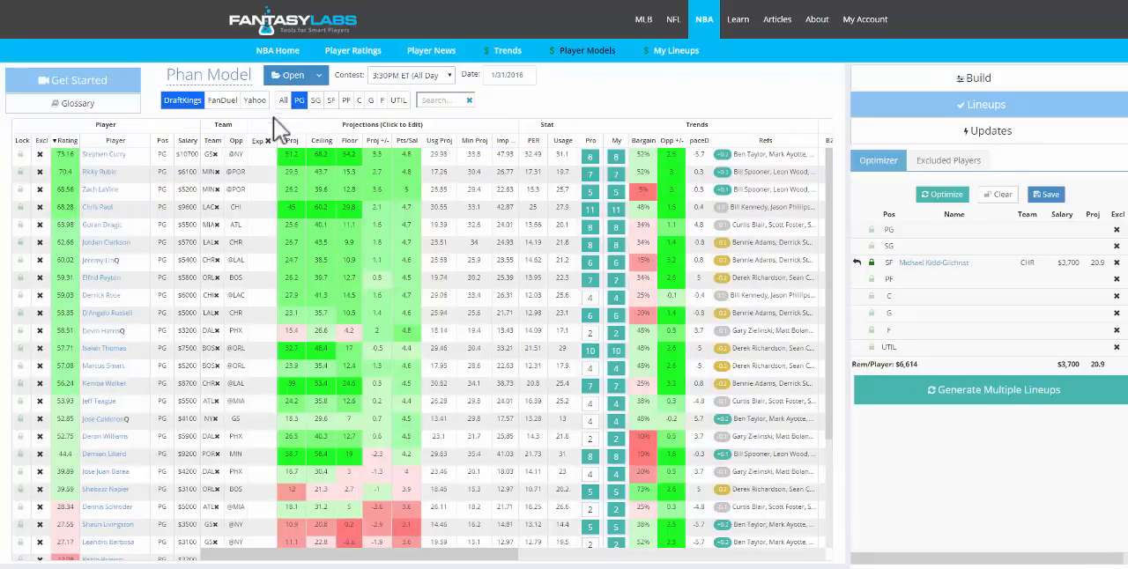
pyautogui.click(261, 155)
pyautogui.write('50')
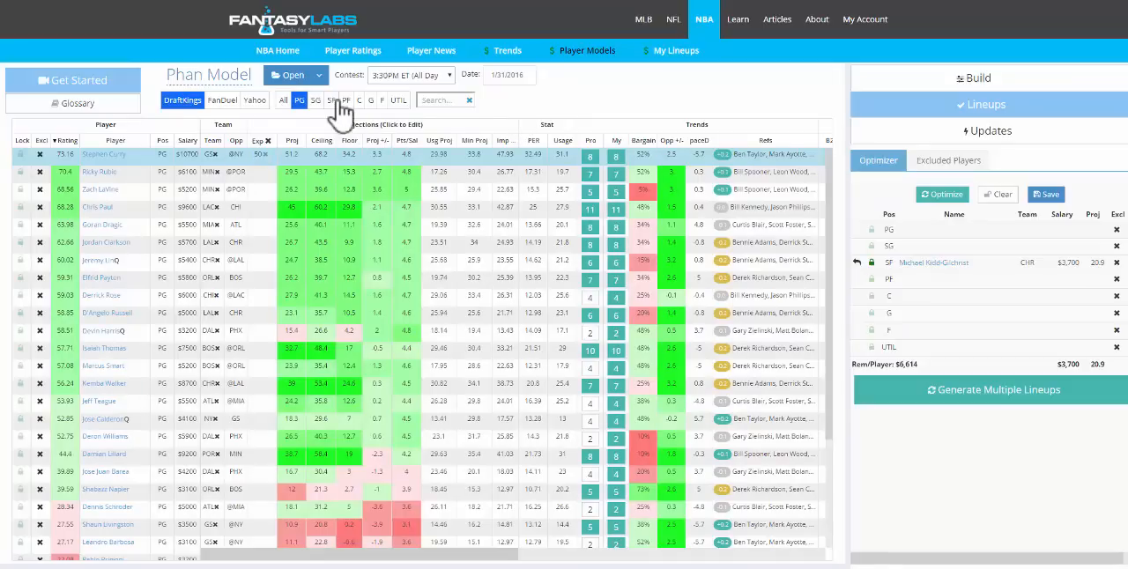
# Cycle through SG, SF and C filters, then list all positions again.
pyautogui.click(316, 99)
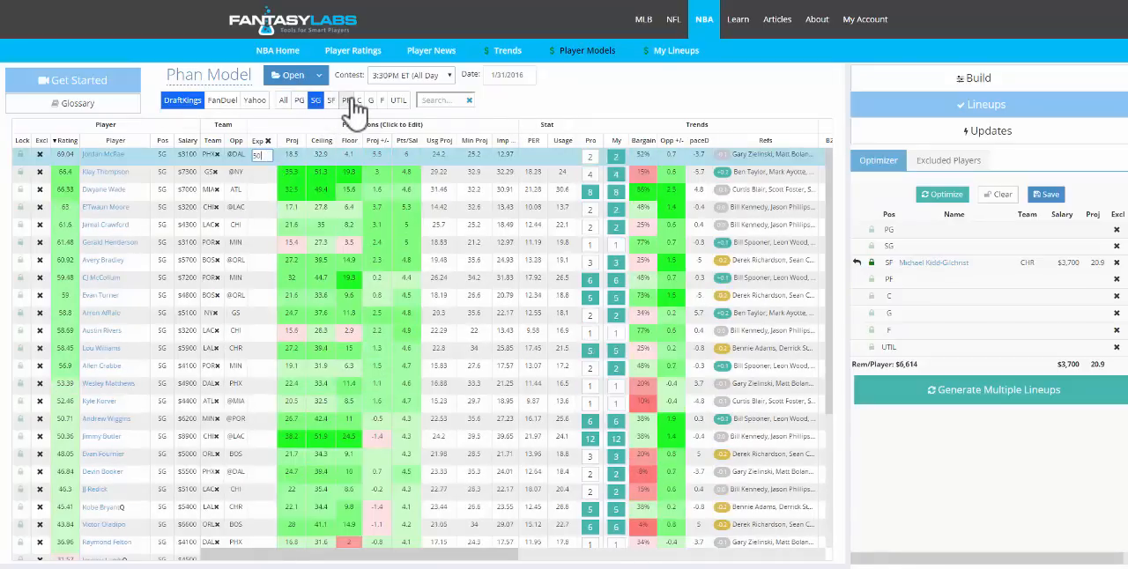
pyautogui.click(347, 98)
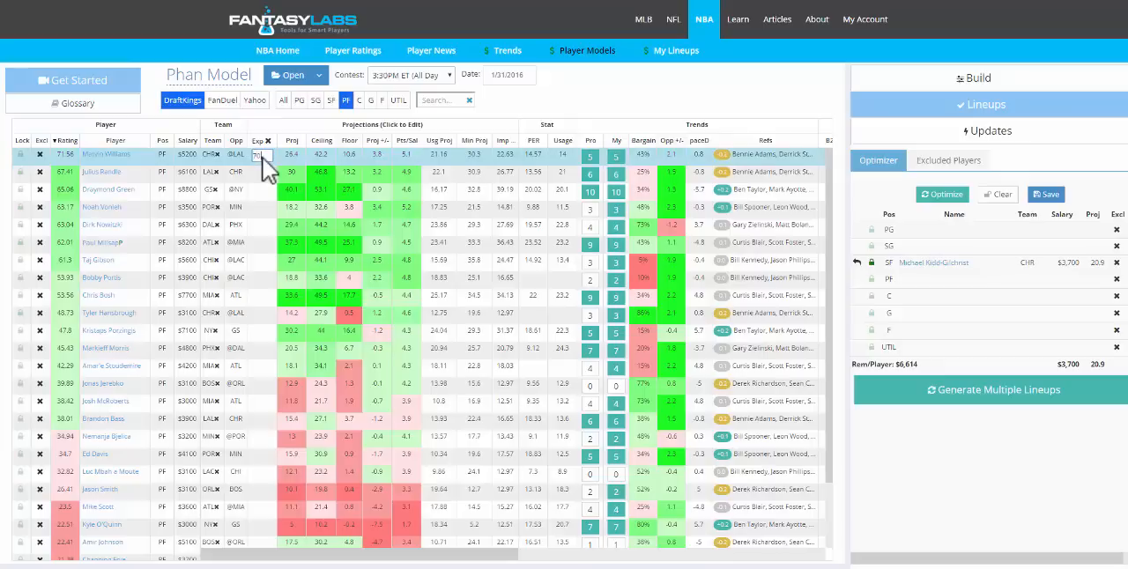
pyautogui.click(360, 99)
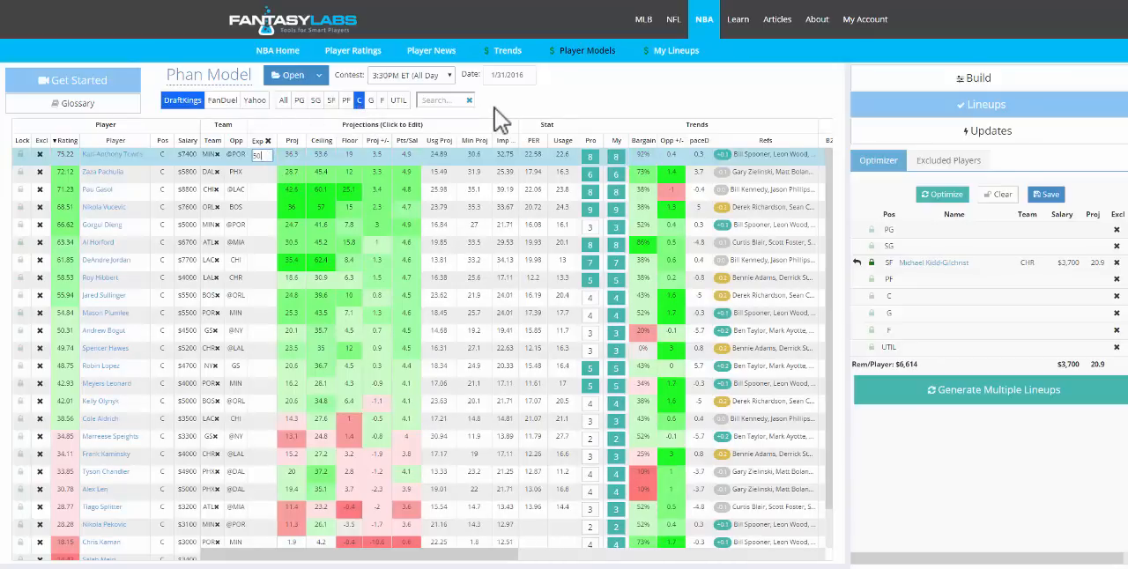
pyautogui.click(282, 99)
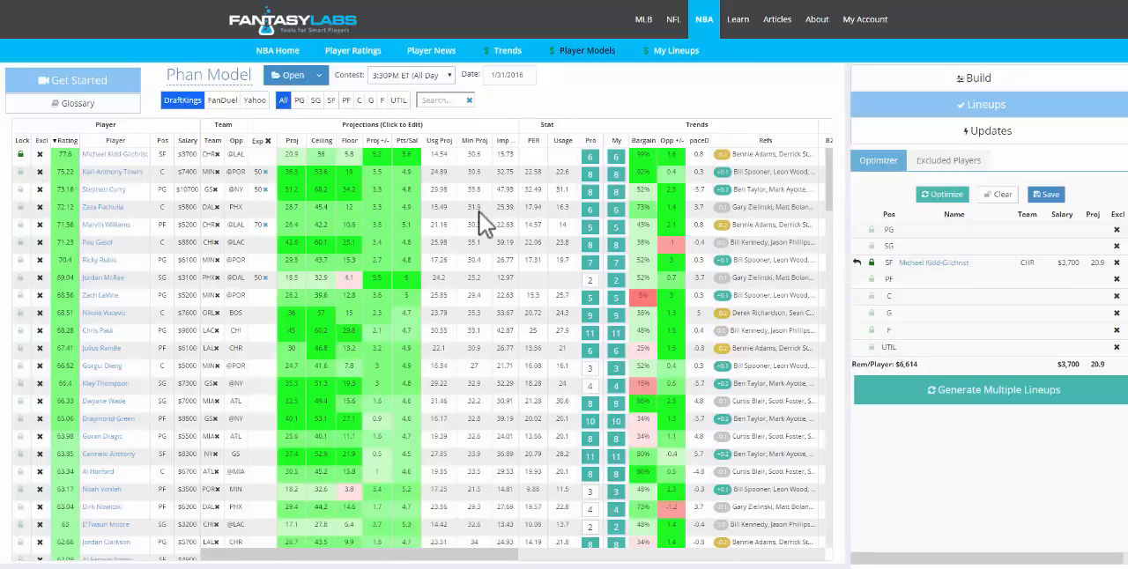
# Generate ten NBA lineups and compare actual with desired player exposures.
pyautogui.click(989, 389)
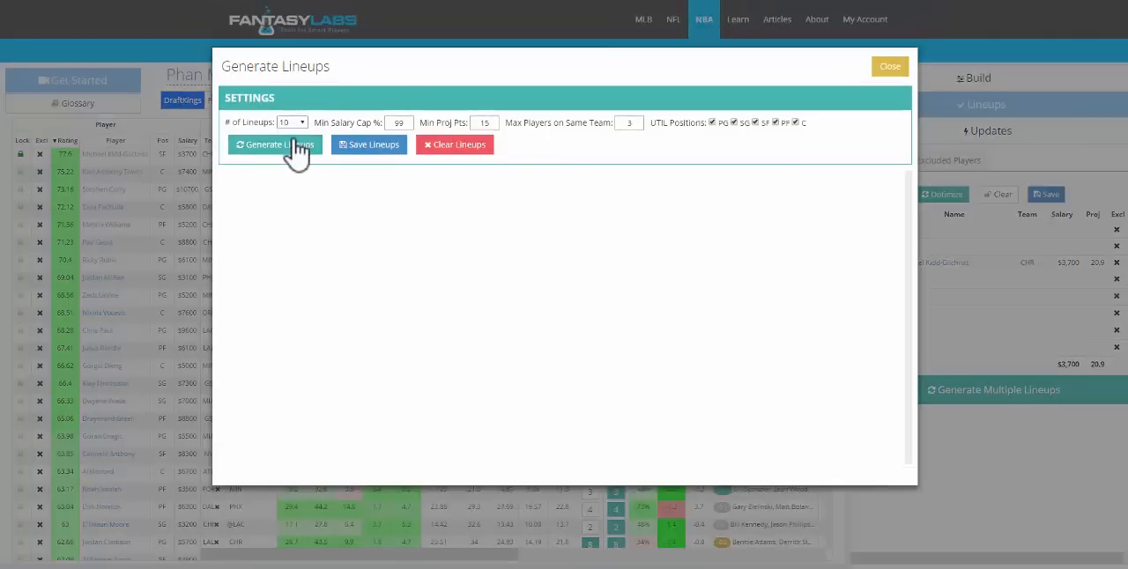
pyautogui.click(275, 144)
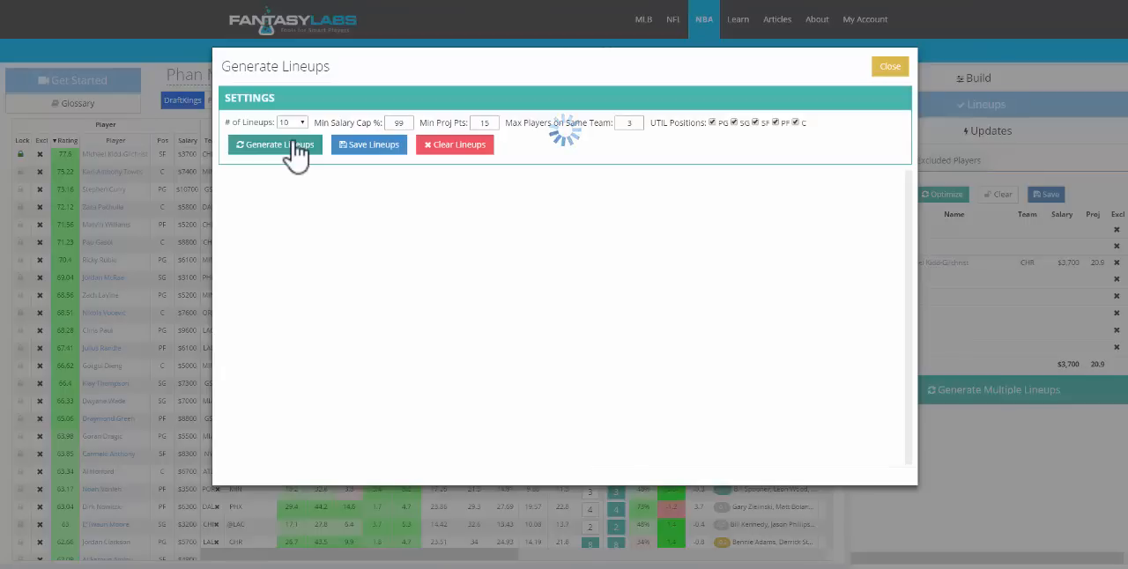
pyautogui.click(275, 145)
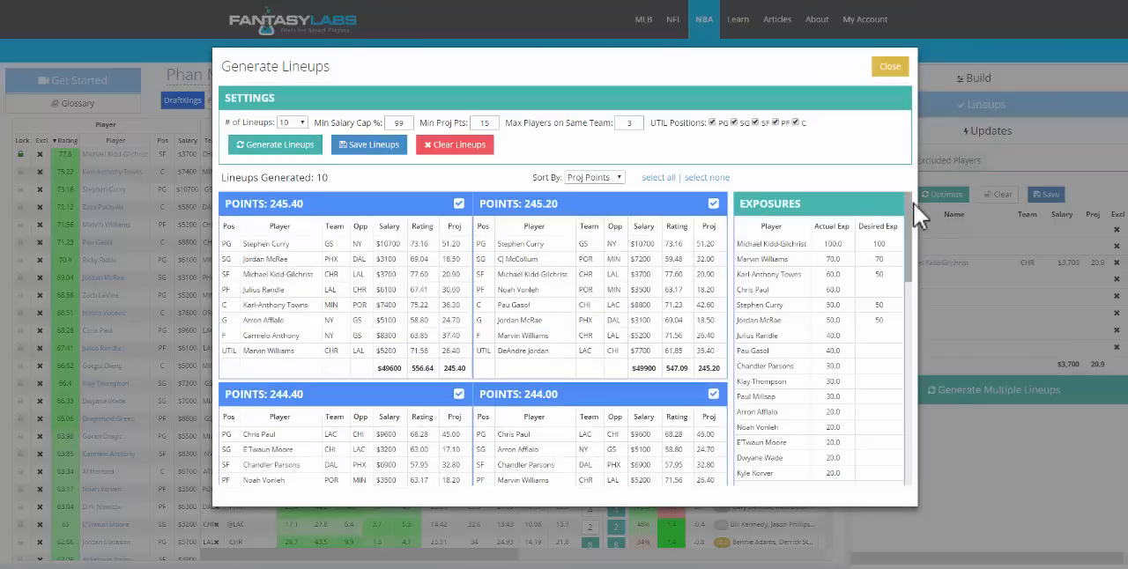
pyautogui.moveTo(868, 291)
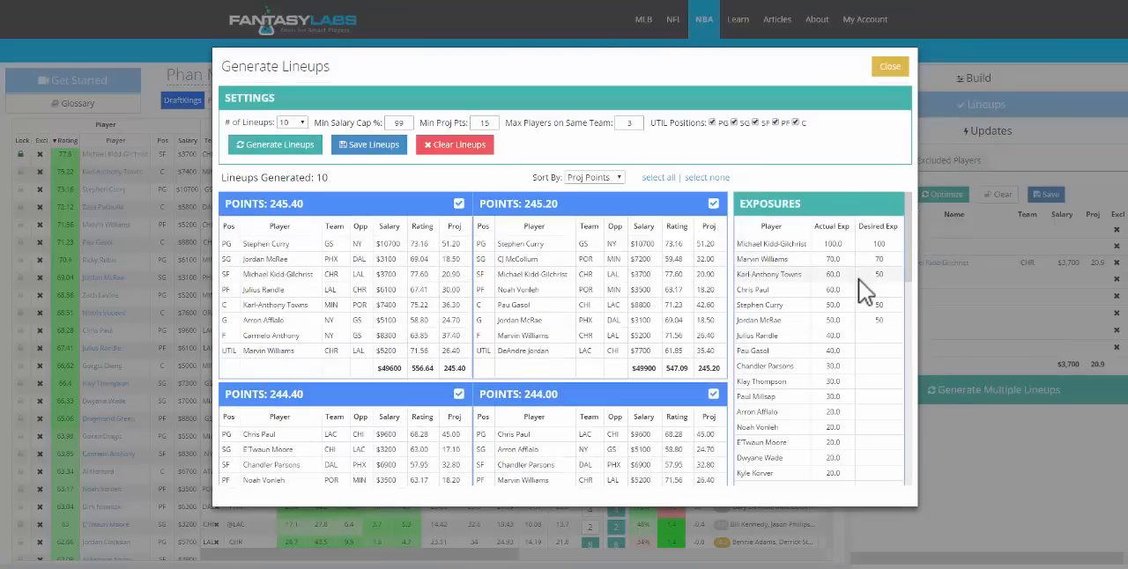
pyautogui.moveTo(849, 264)
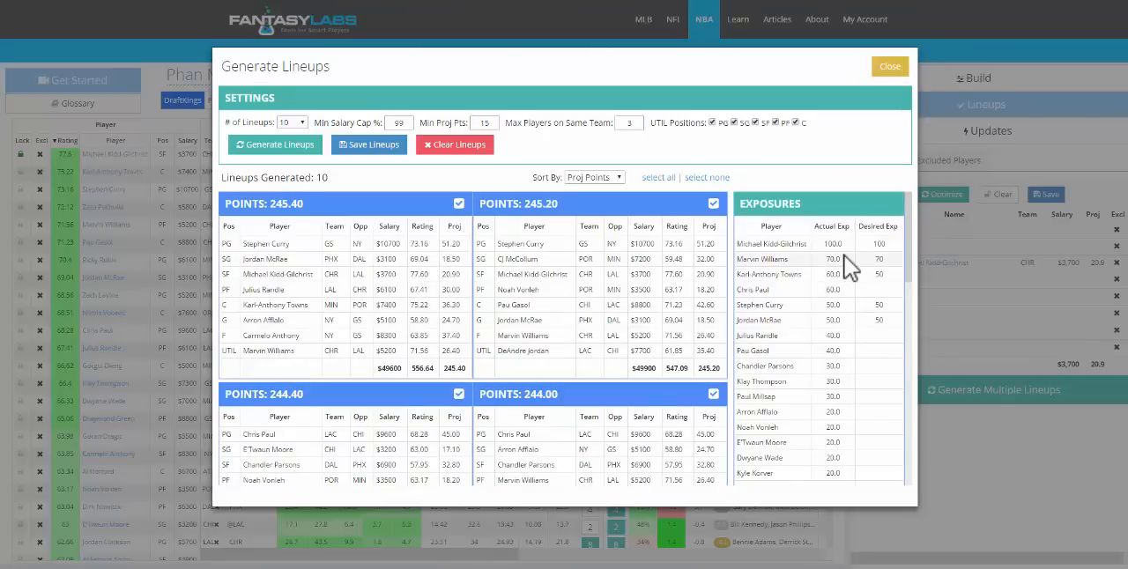
pyautogui.moveTo(873, 274)
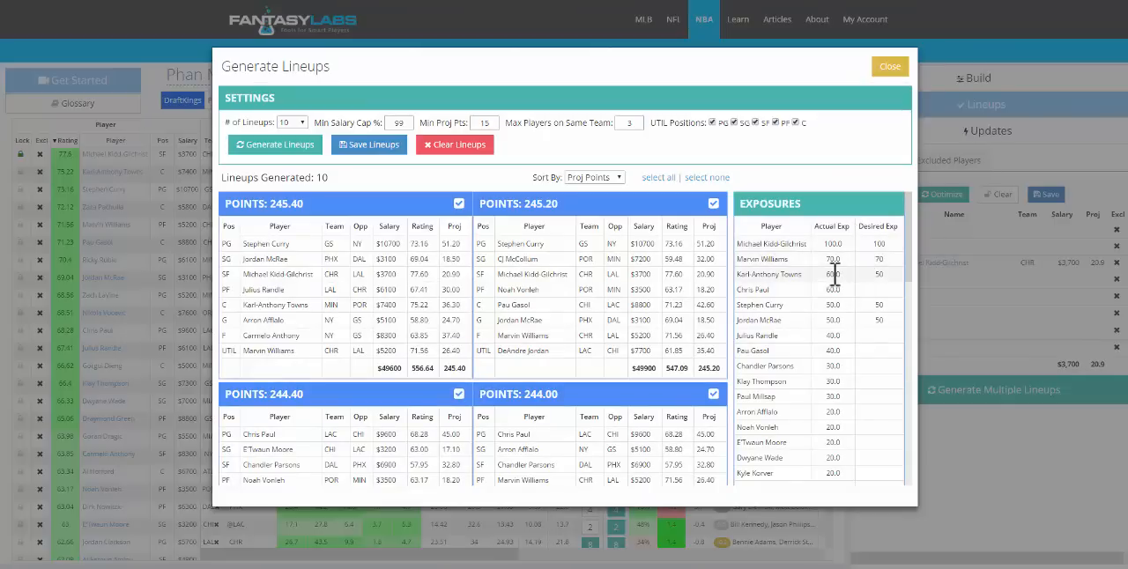
pyautogui.moveTo(845, 268)
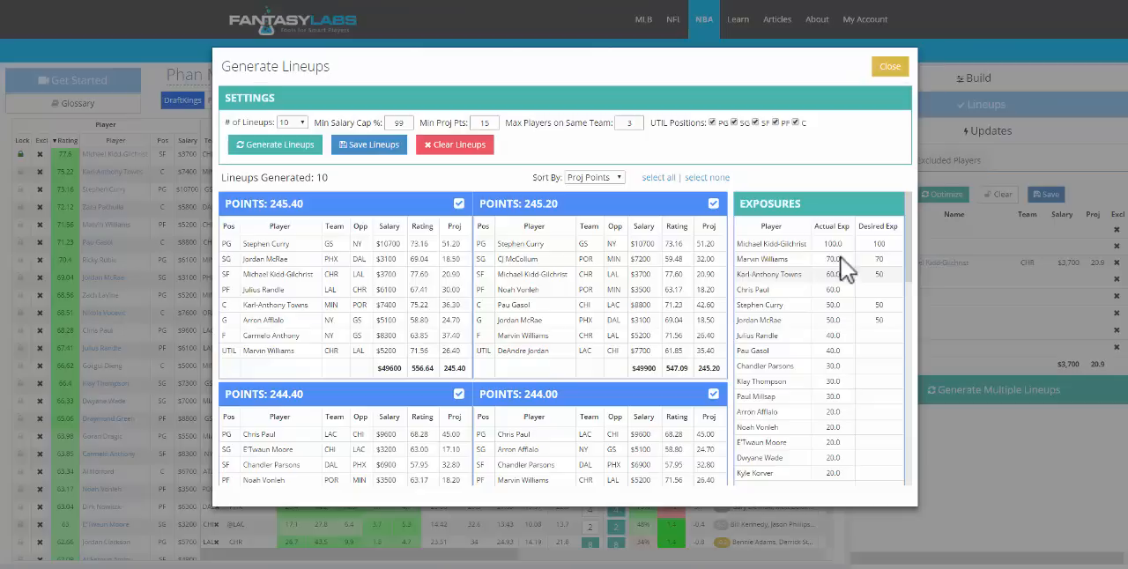
pyautogui.moveTo(850, 289)
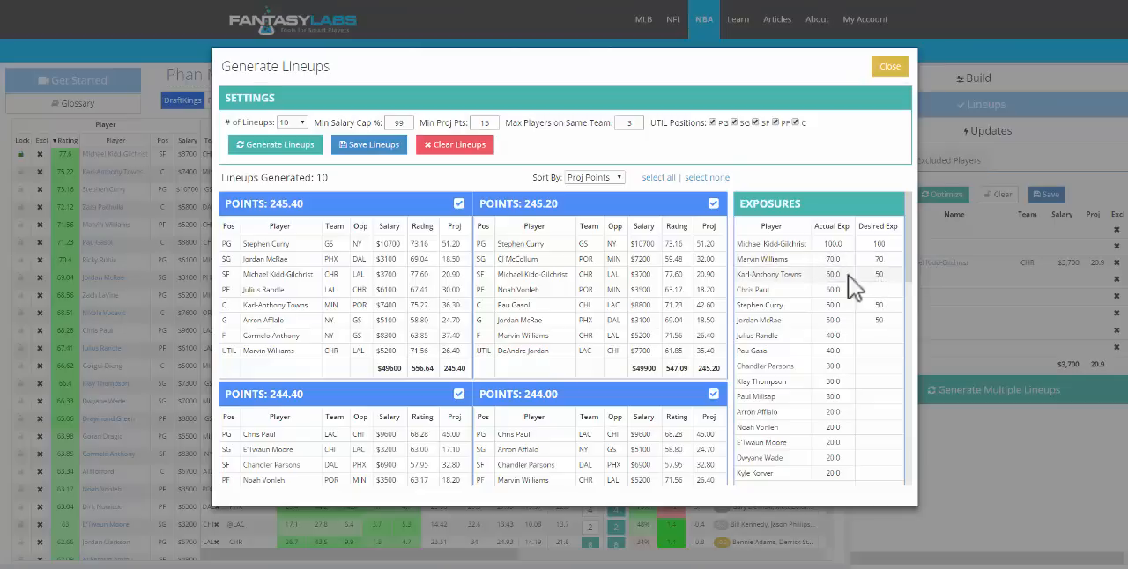
pyautogui.moveTo(917, 264)
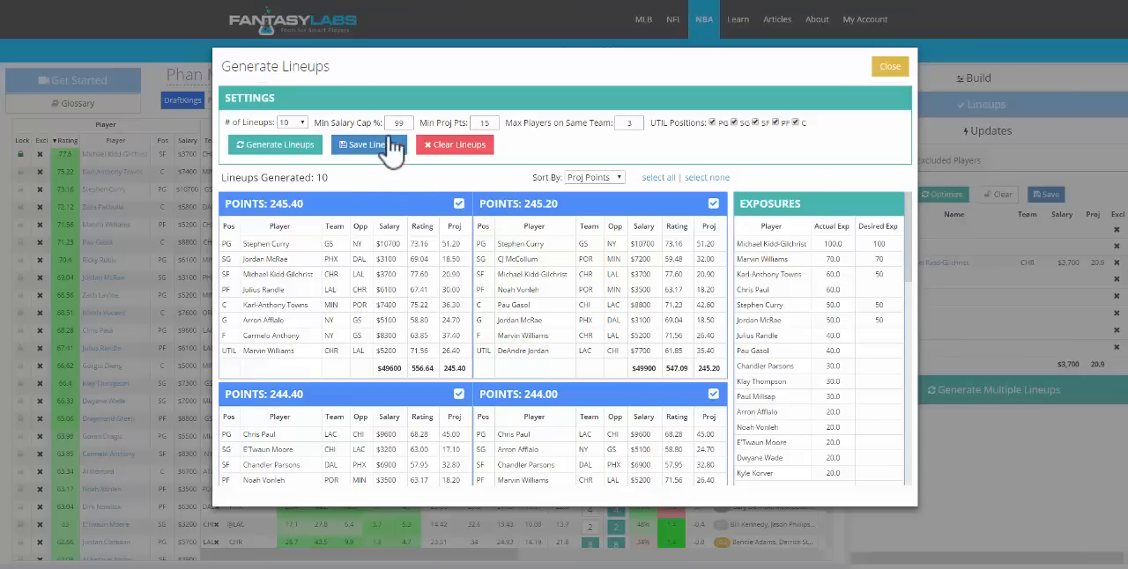
# Save the generated lineups and go to the My Lineups page.
pyautogui.click(367, 145)
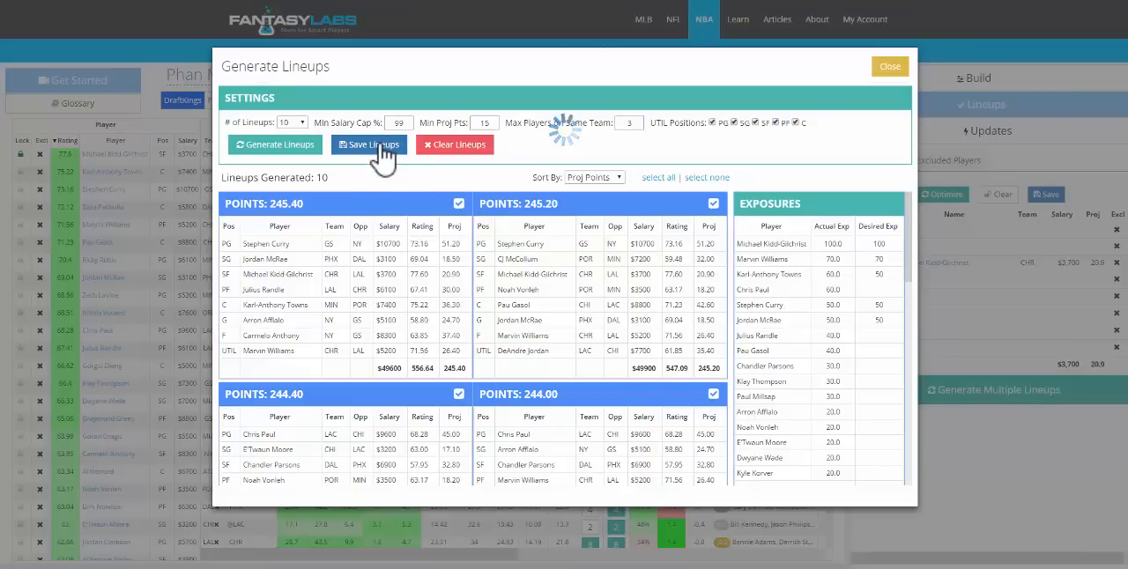
pyautogui.click(370, 145)
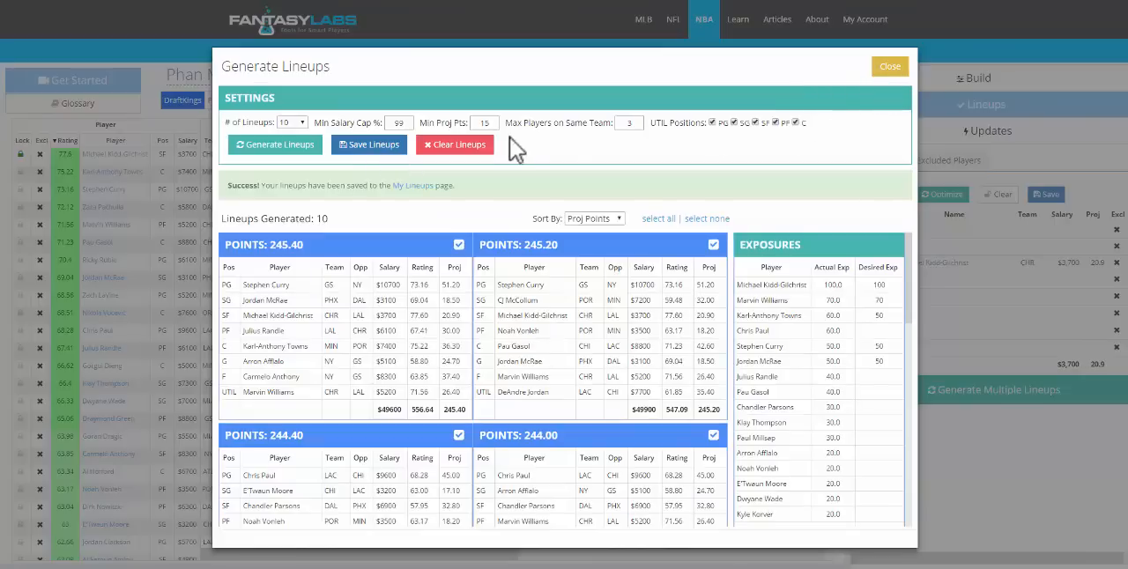
pyautogui.click(888, 67)
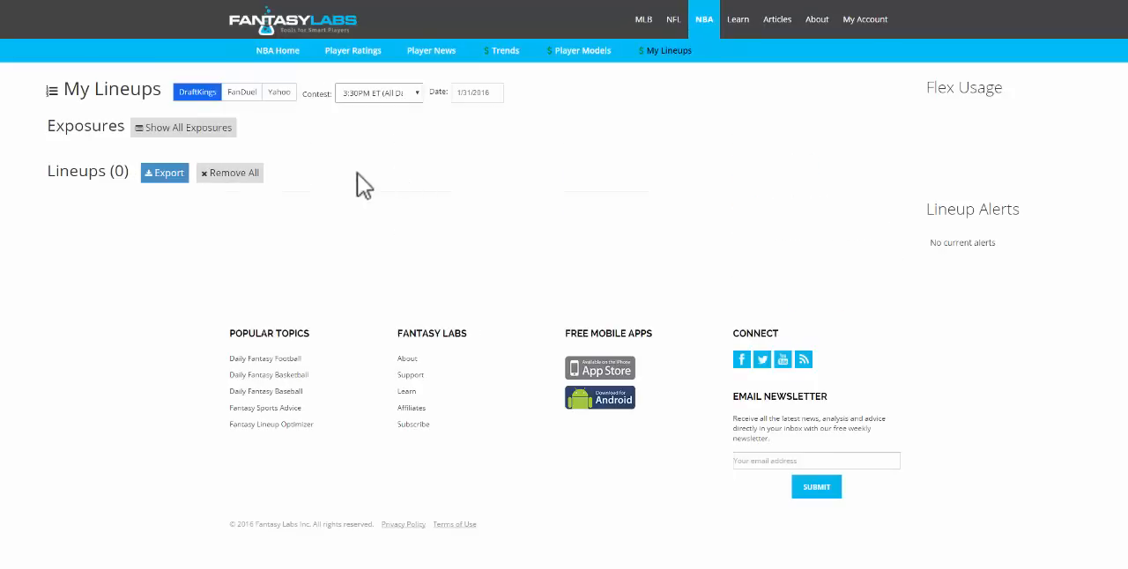
pyautogui.click(184, 127)
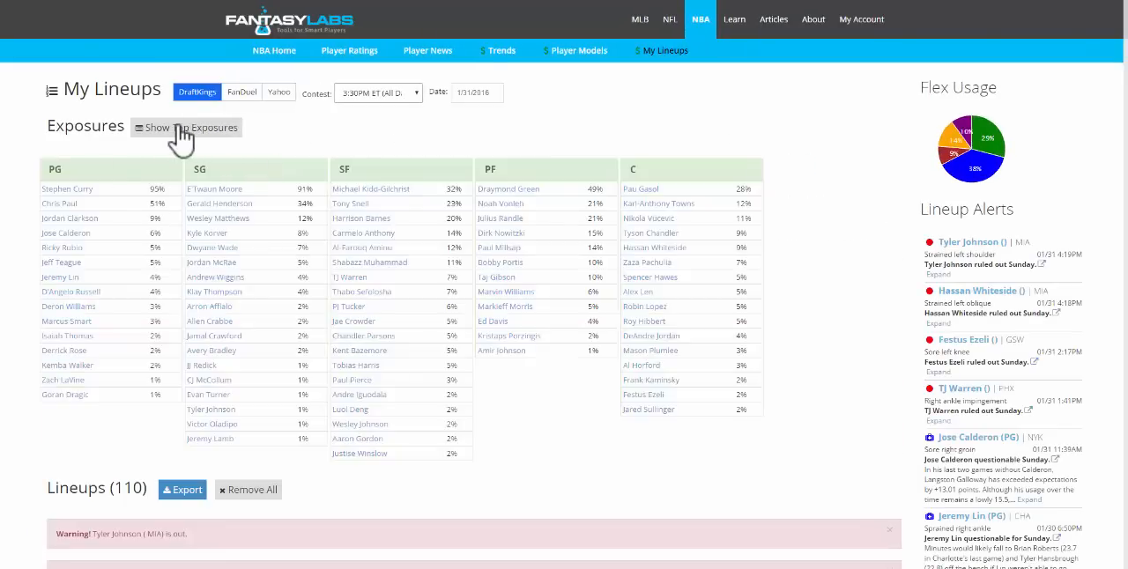
pyautogui.moveTo(261, 159)
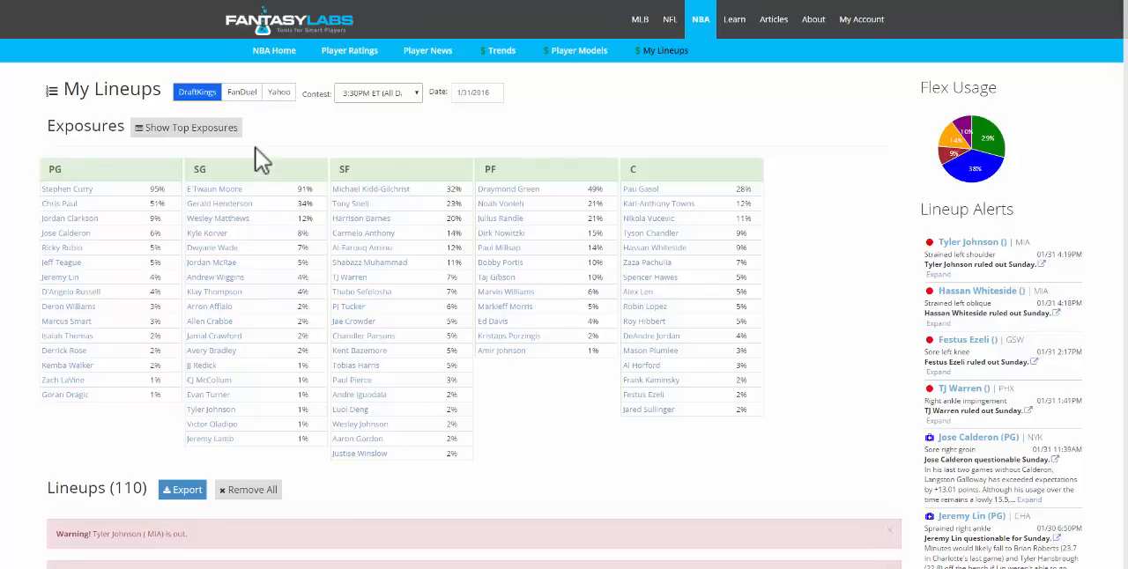
pyautogui.click(187, 127)
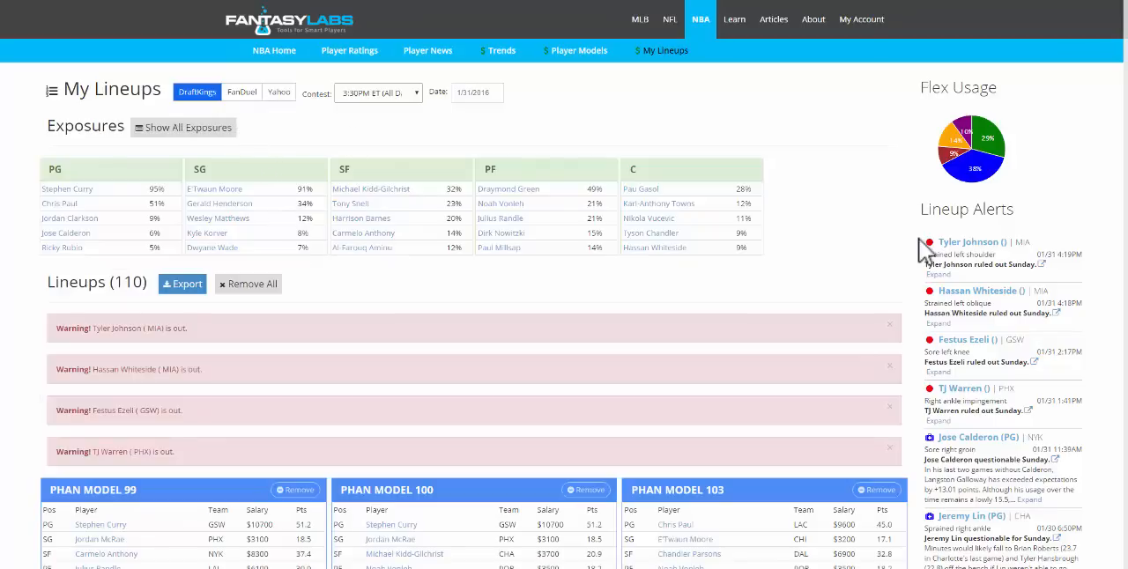
pyautogui.moveTo(261, 219)
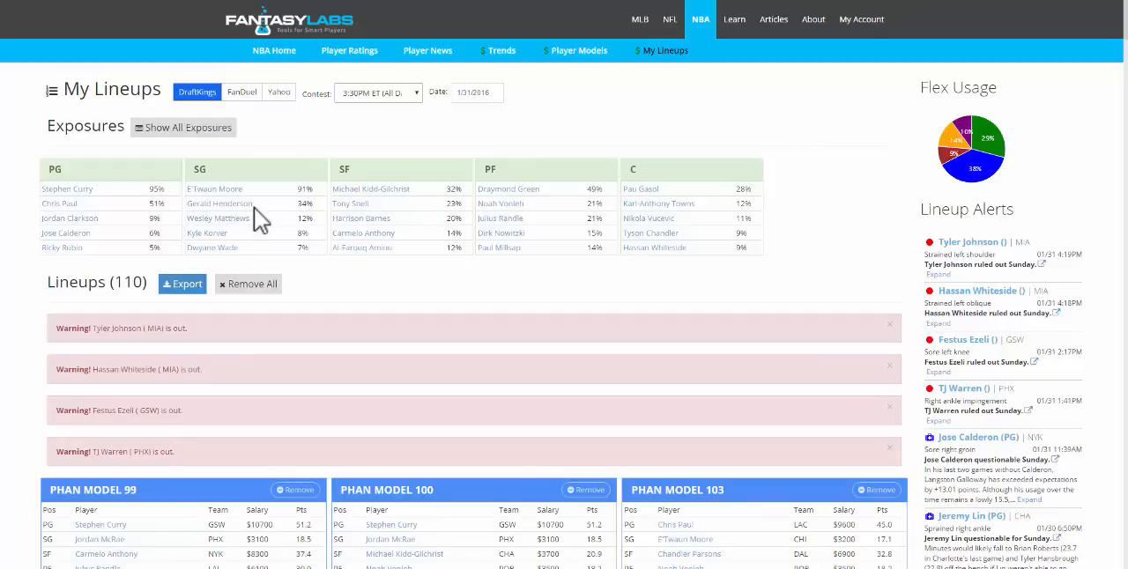
pyautogui.moveTo(284, 307)
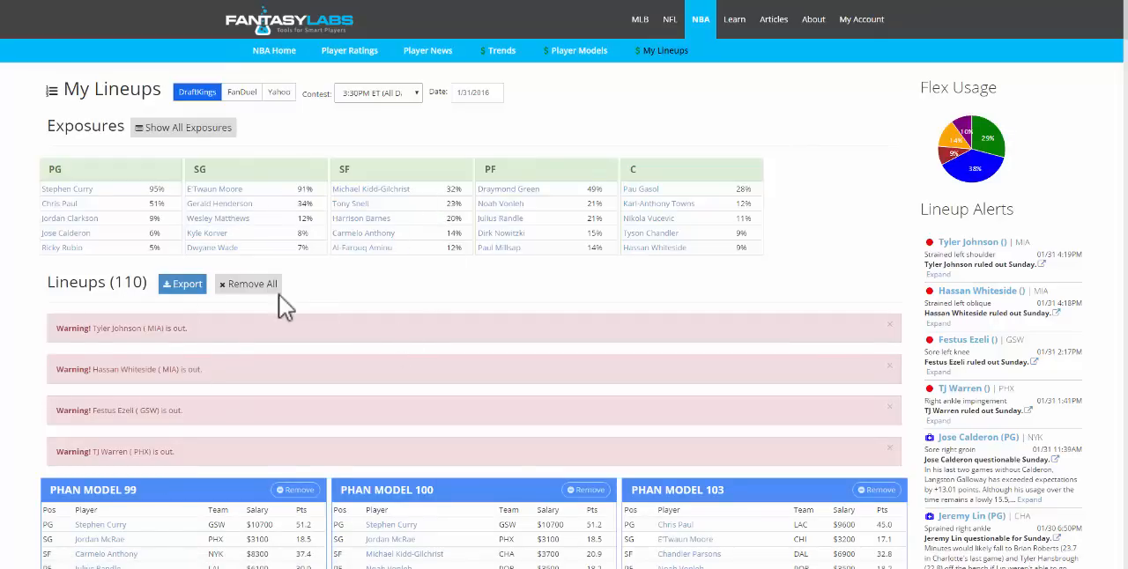
pyautogui.moveTo(624, 95)
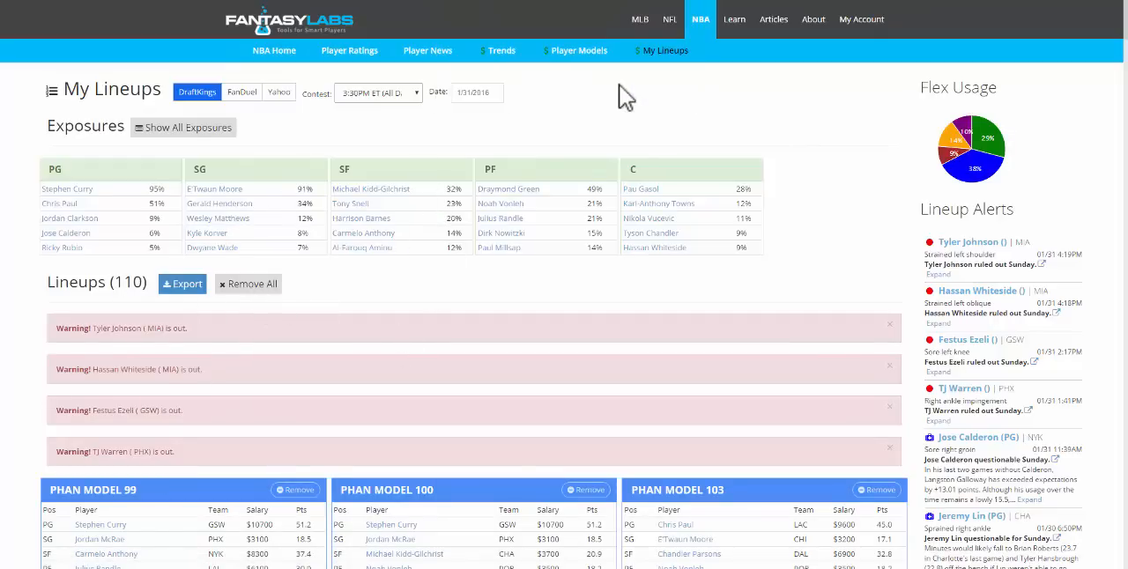
# Return to the NBA Player Models page and filter the pool to point guards.
pyautogui.click(585, 52)
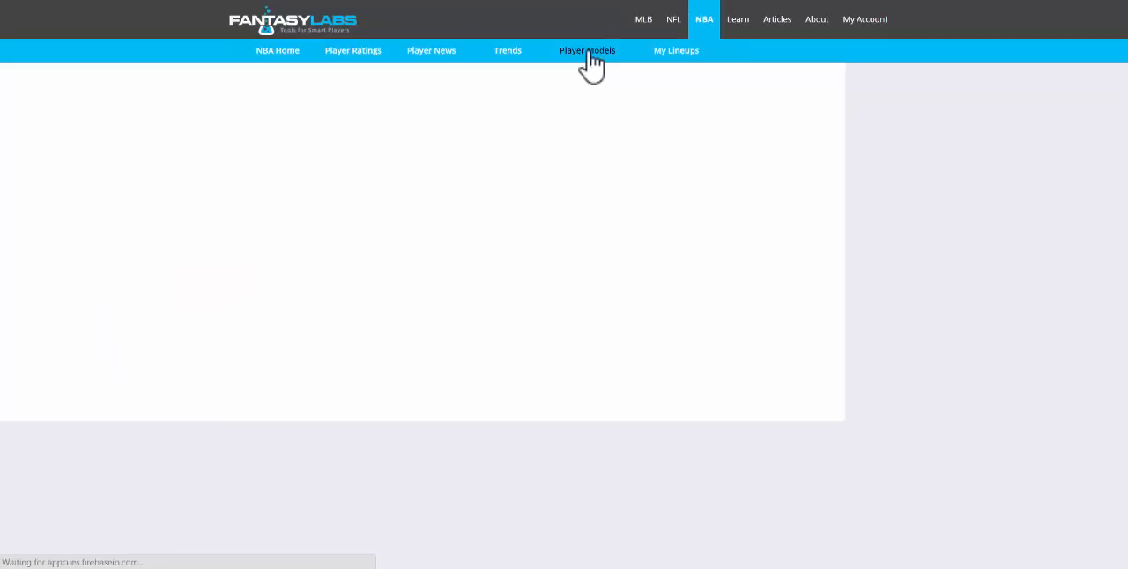
pyautogui.click(587, 51)
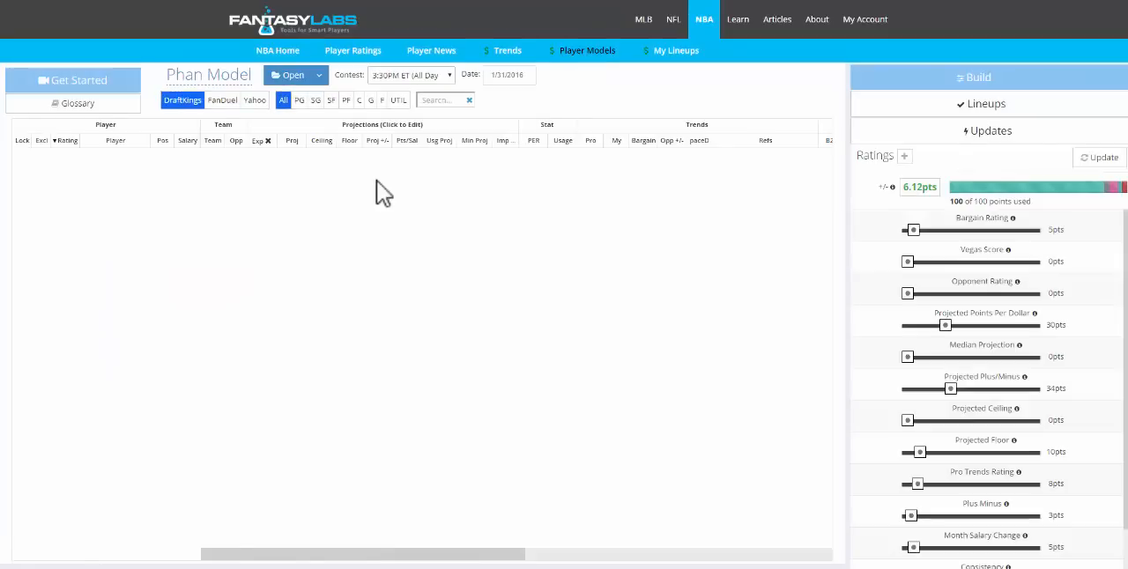
pyautogui.click(300, 99)
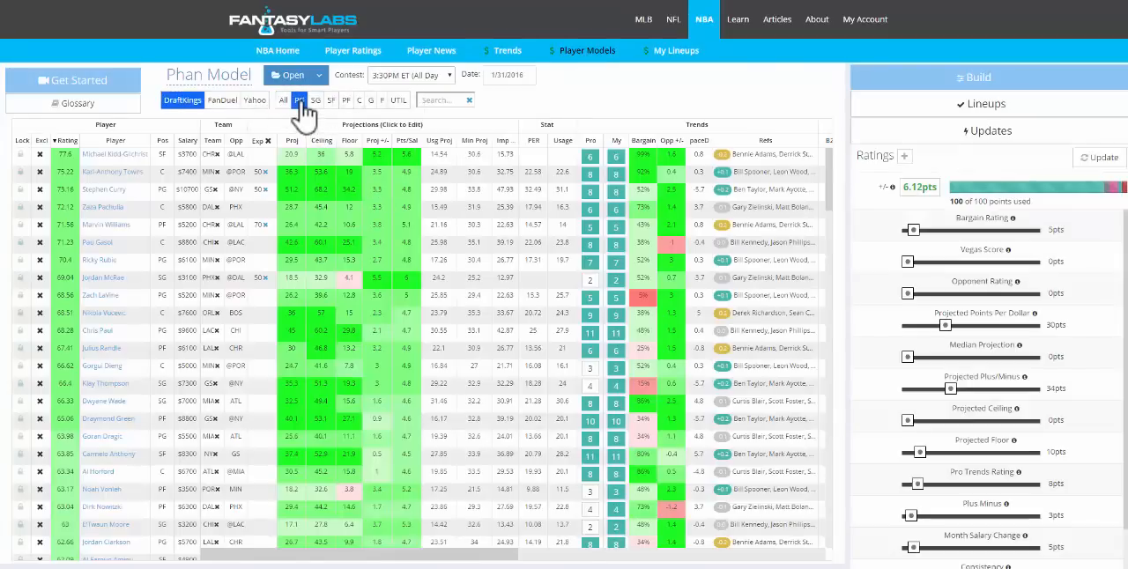
pyautogui.click(300, 98)
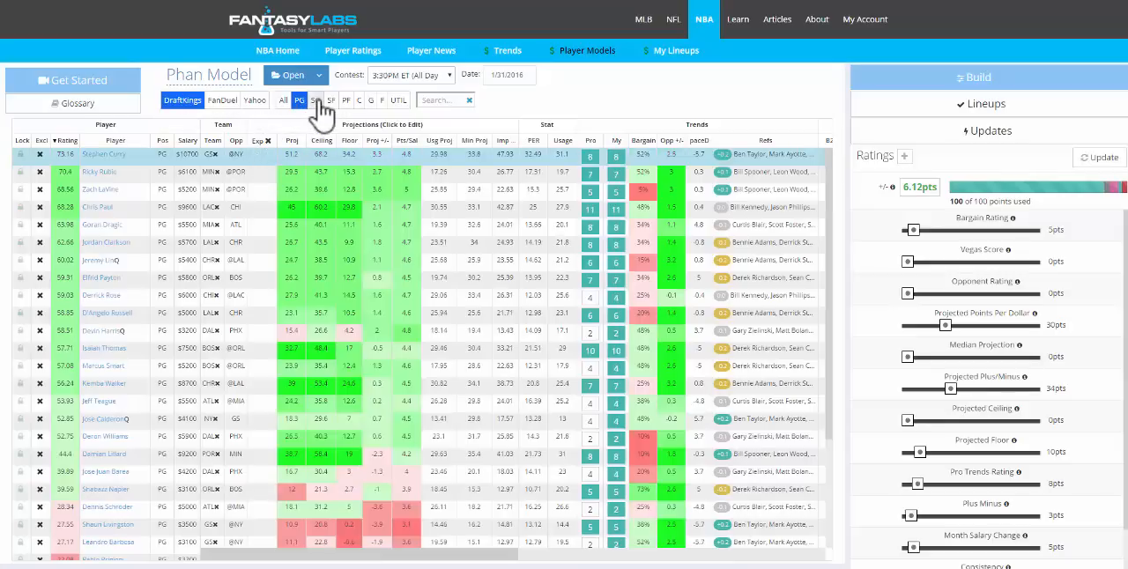
# Filter to shooting guards, then small forwards, then list every position again.
pyautogui.click(316, 99)
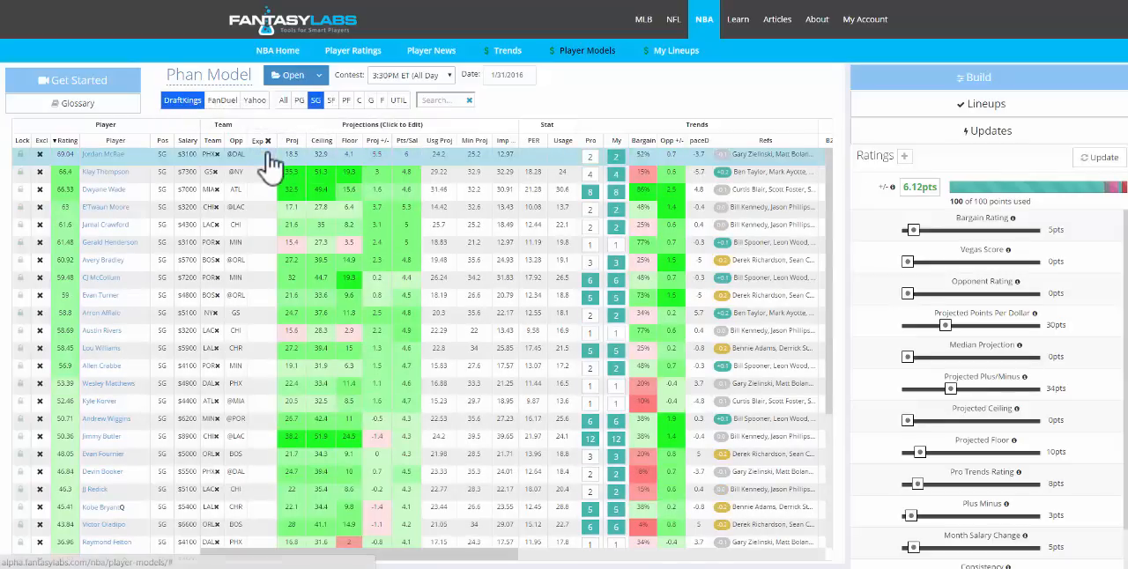
pyautogui.click(331, 99)
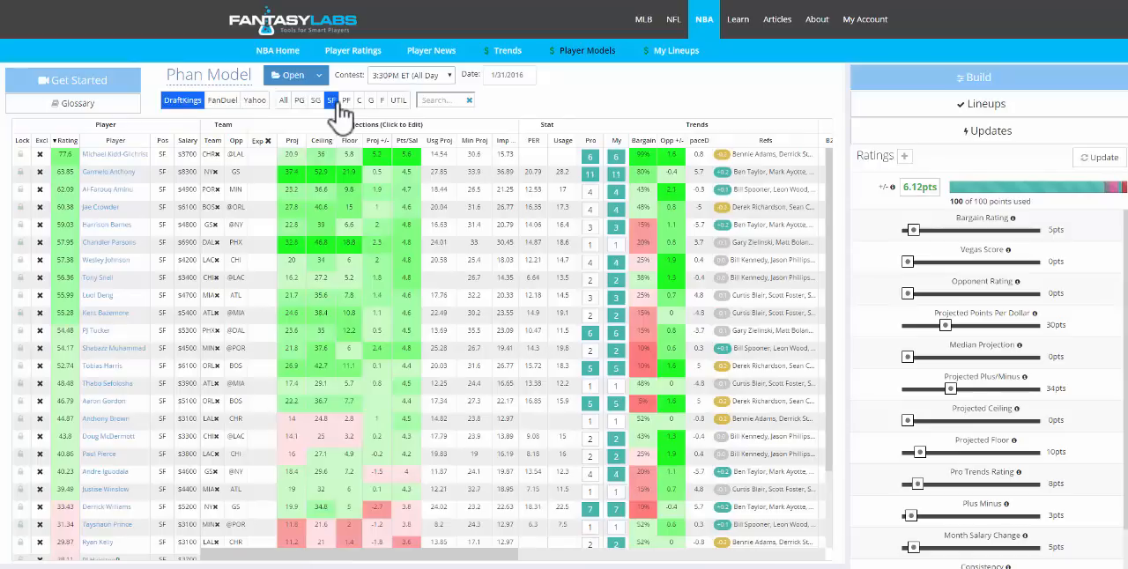
pyautogui.click(282, 98)
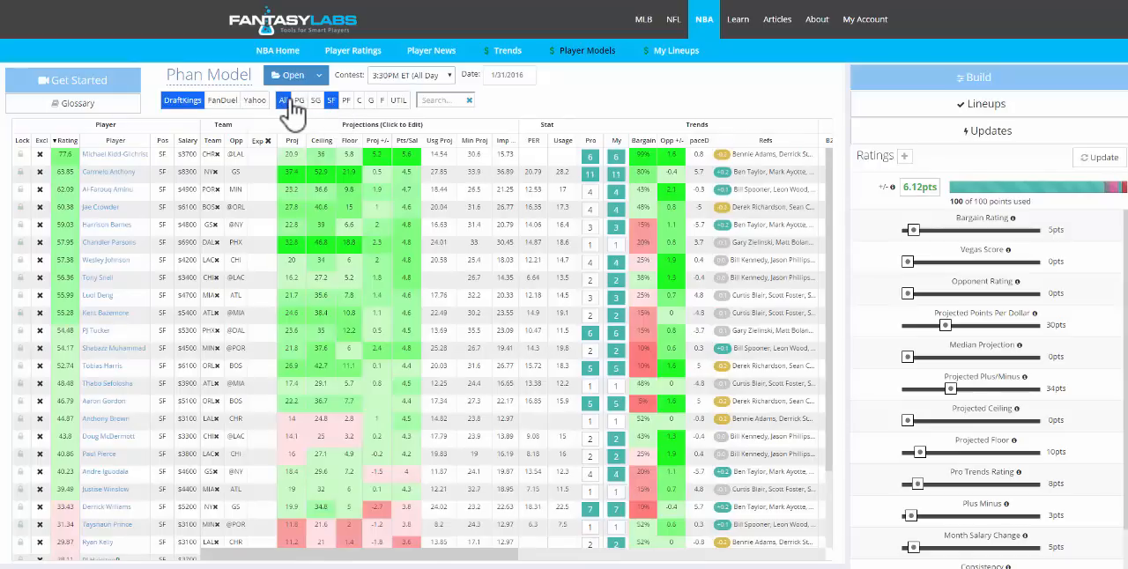
pyautogui.click(282, 99)
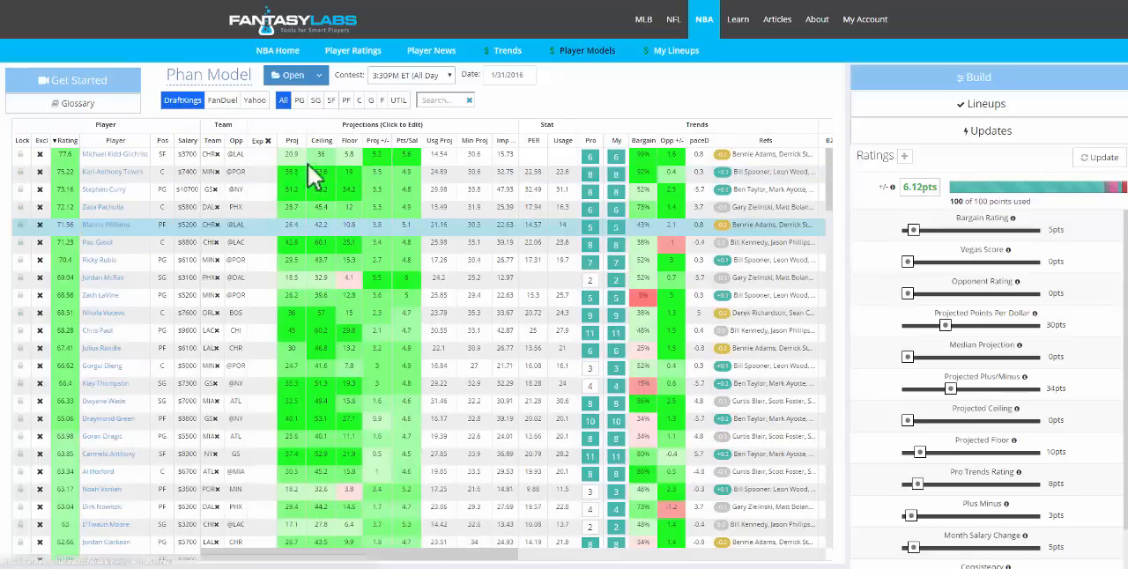
pyautogui.moveTo(509, 99)
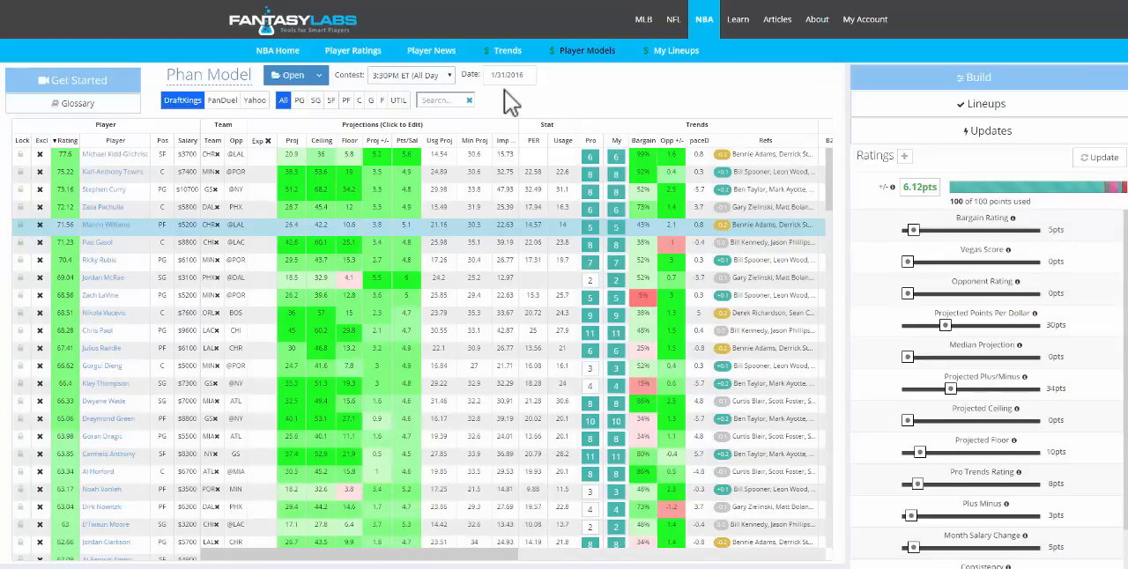
pyautogui.moveTo(194, 172)
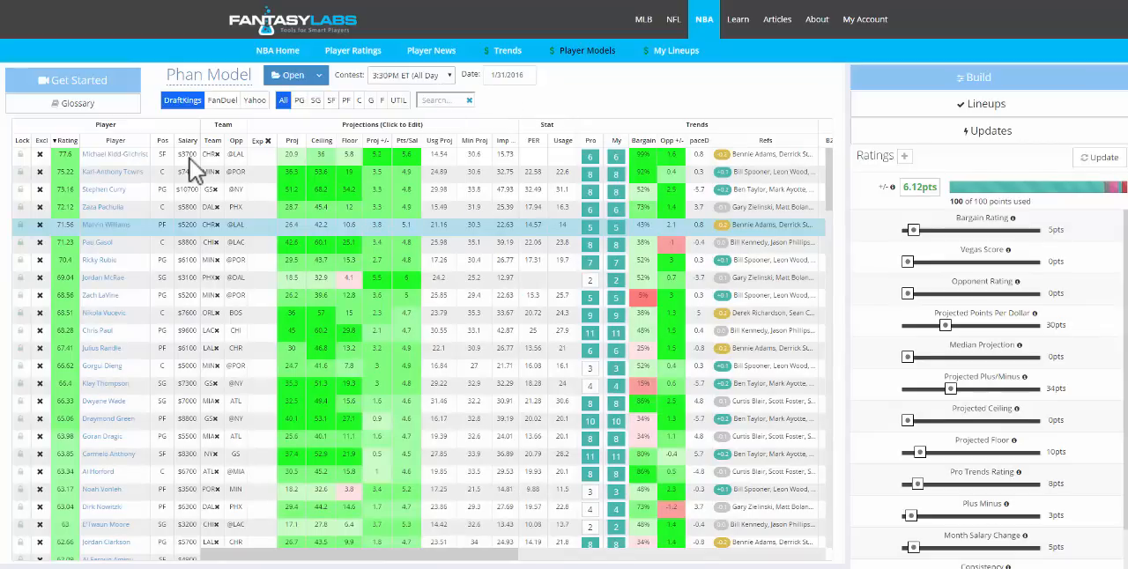
pyautogui.moveTo(314, 162)
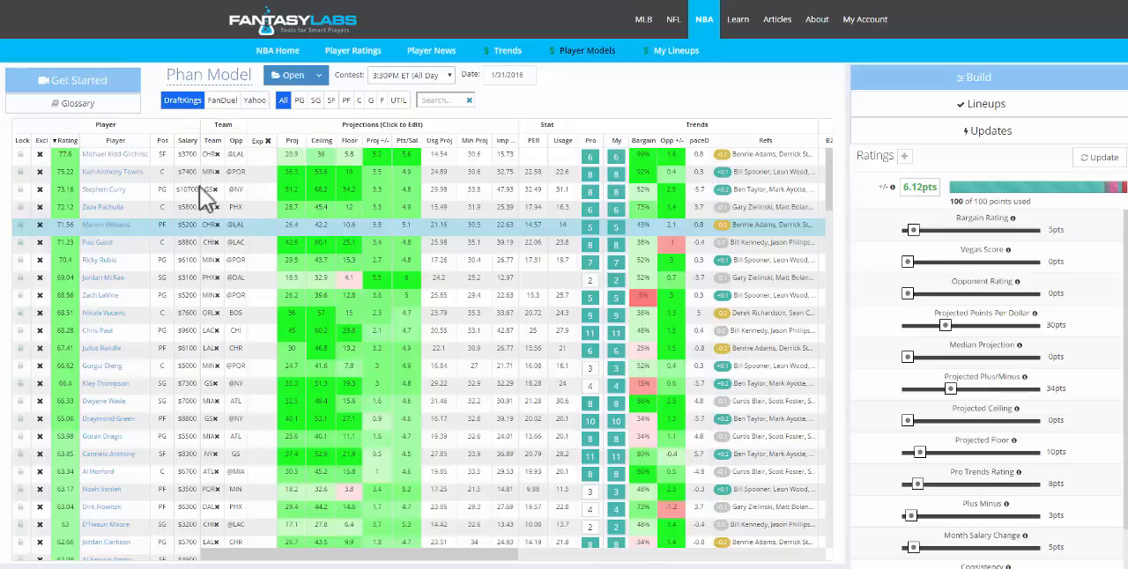
pyautogui.moveTo(314, 201)
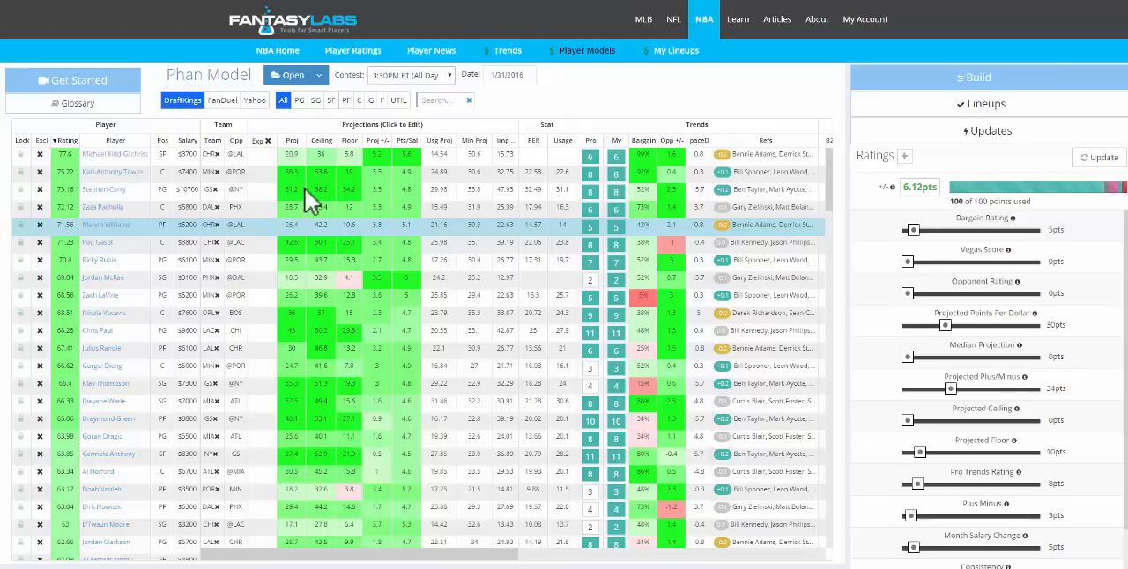
pyautogui.moveTo(275, 180)
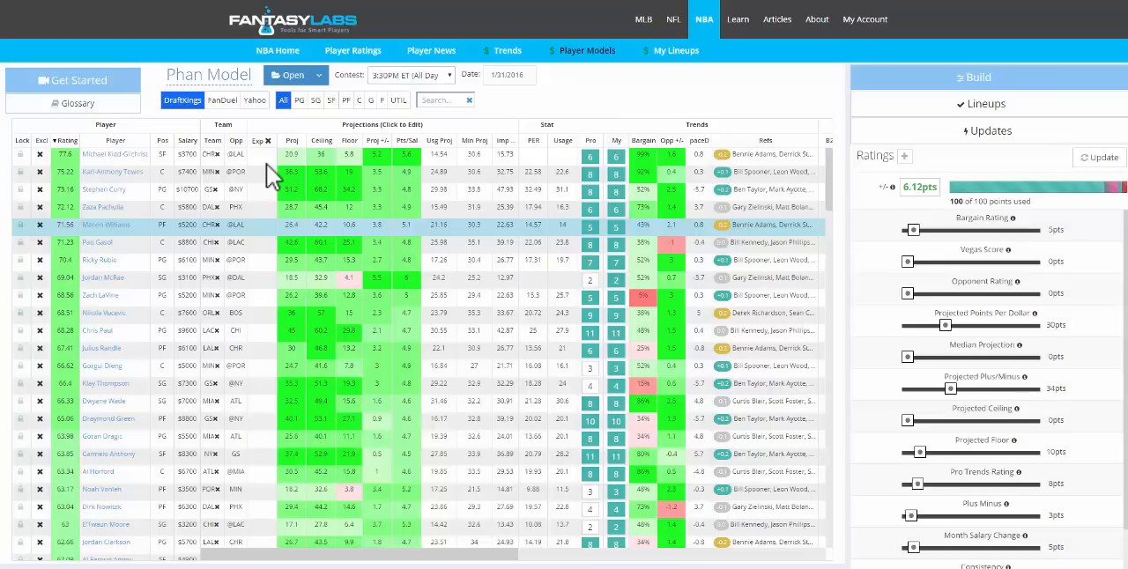
# After selecting rows in the player table, navigate to the NBA My Lineups page.
pyautogui.click(261, 155)
pyautogui.write('100')
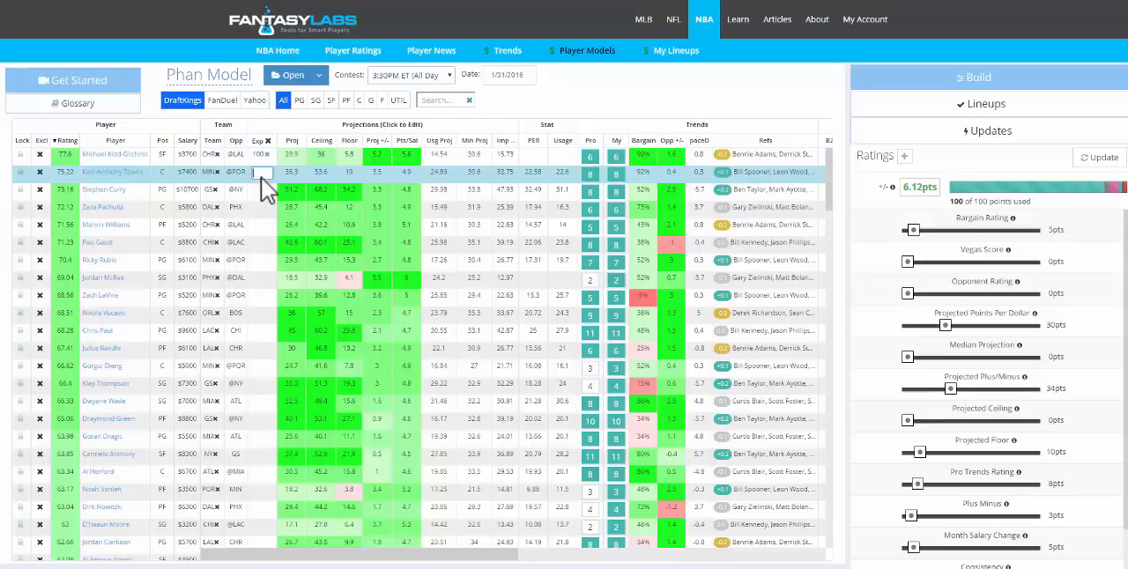
pyautogui.click(260, 173)
pyautogui.write('50')
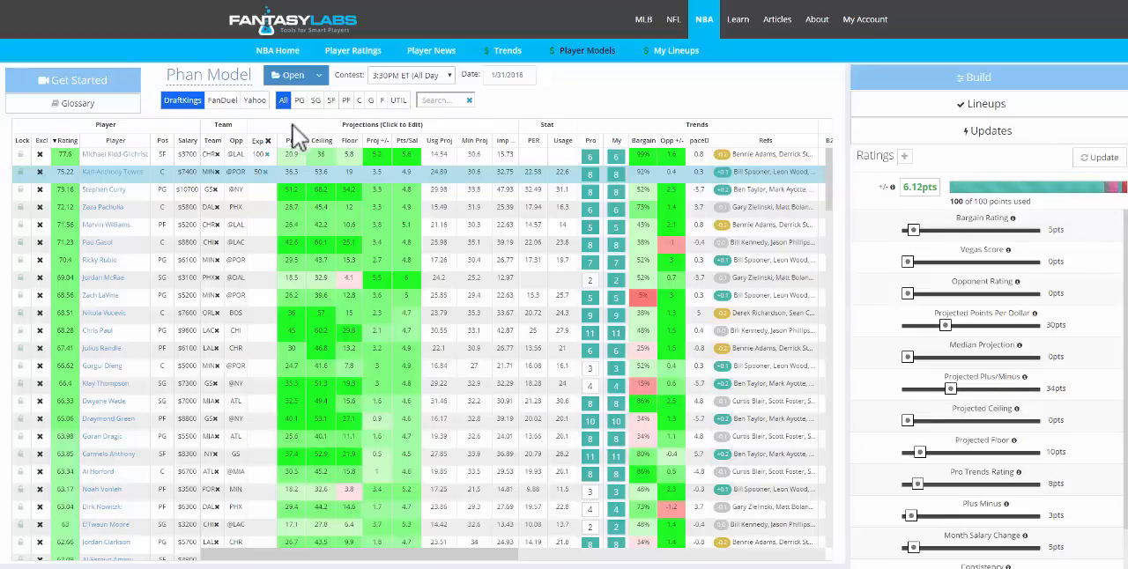
pyautogui.moveTo(261, 152)
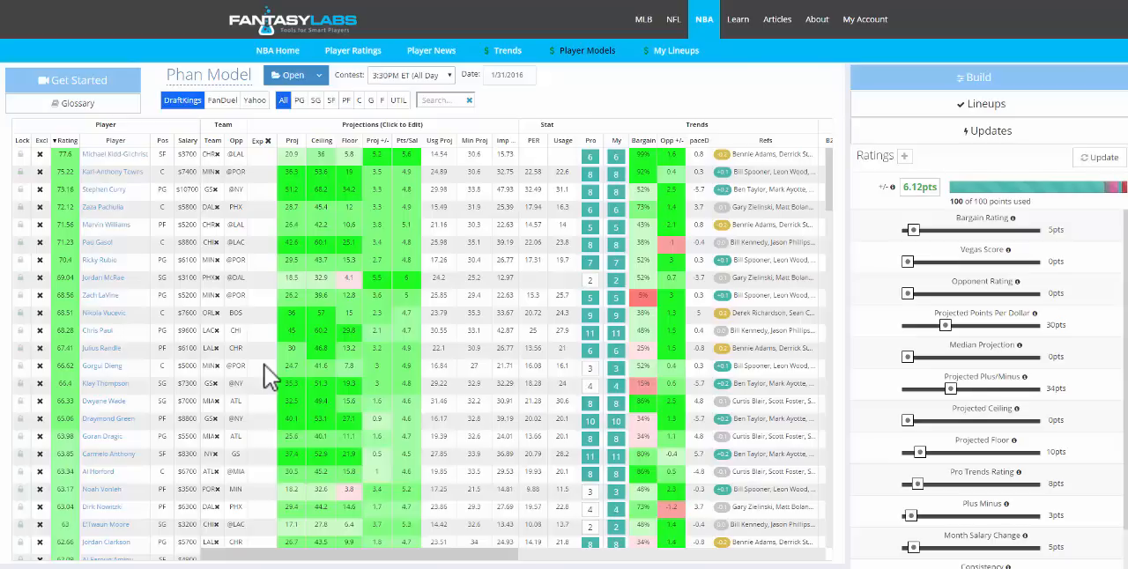
pyautogui.moveTo(673, 86)
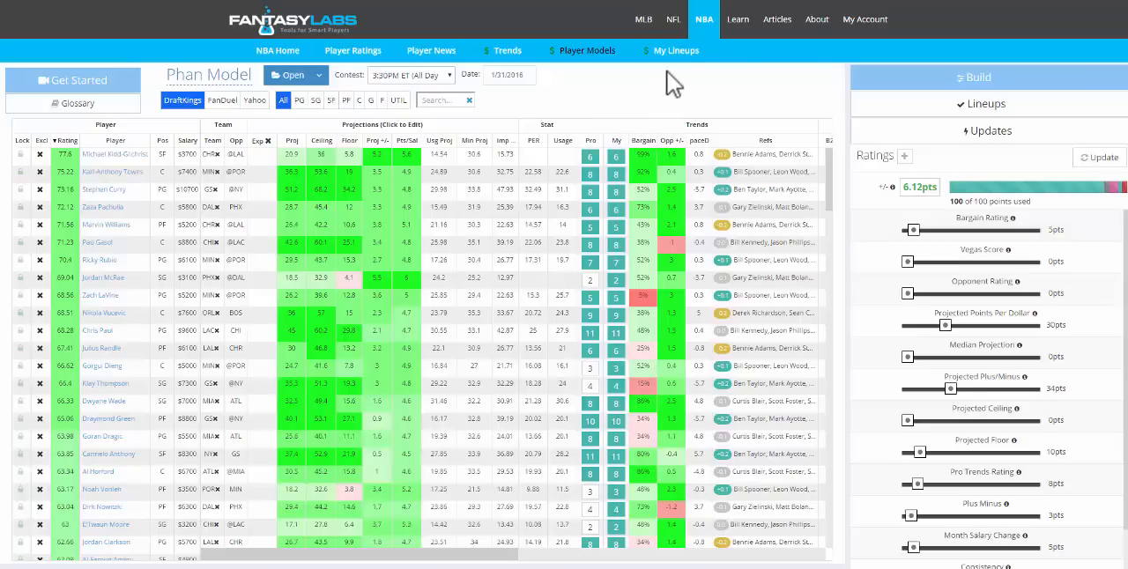
pyautogui.click(677, 51)
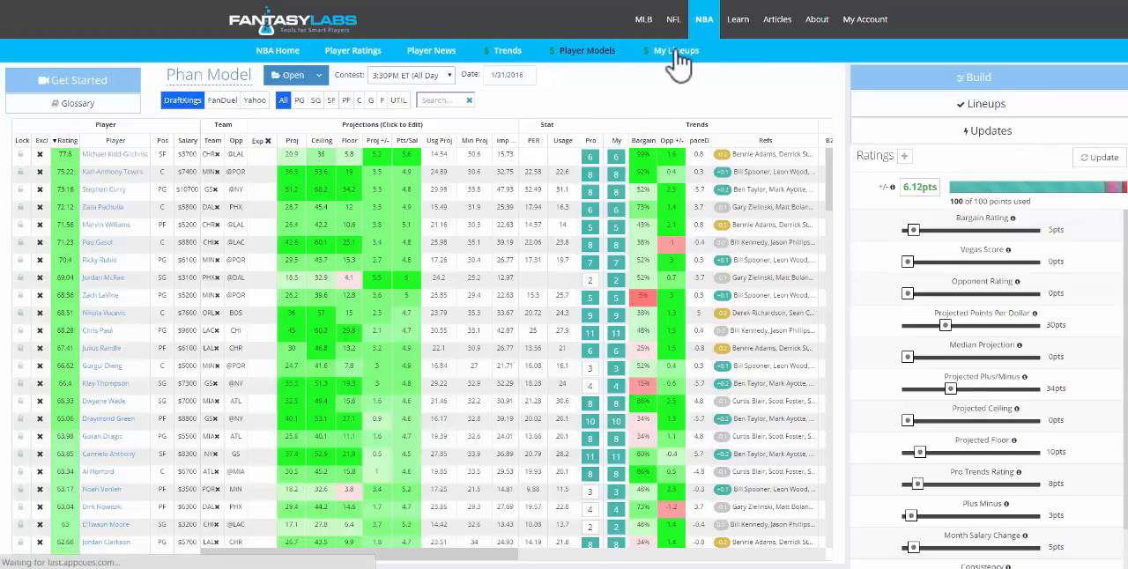
pyautogui.click(677, 51)
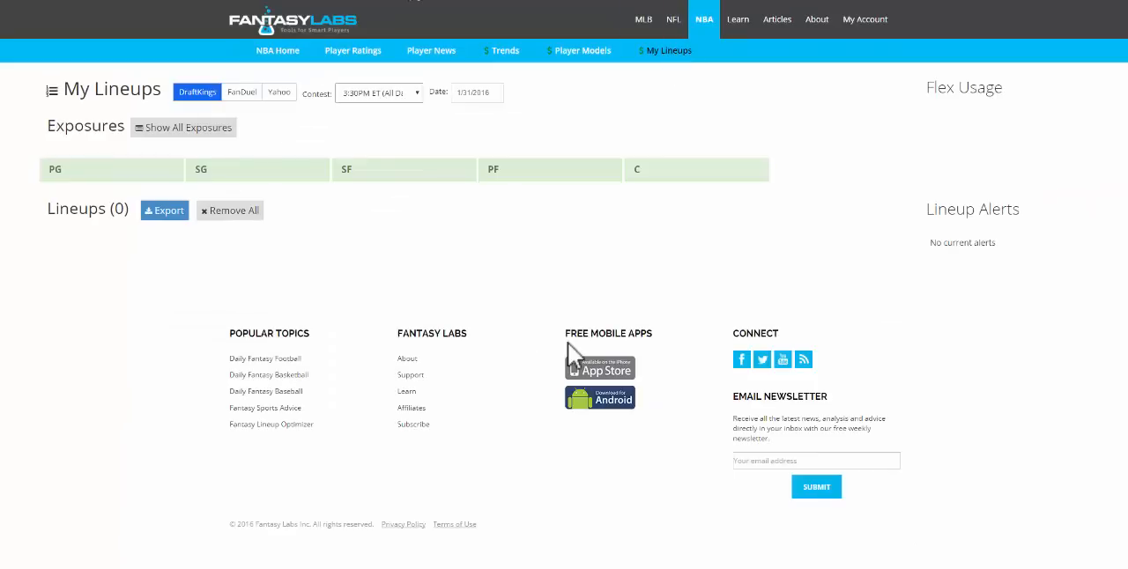